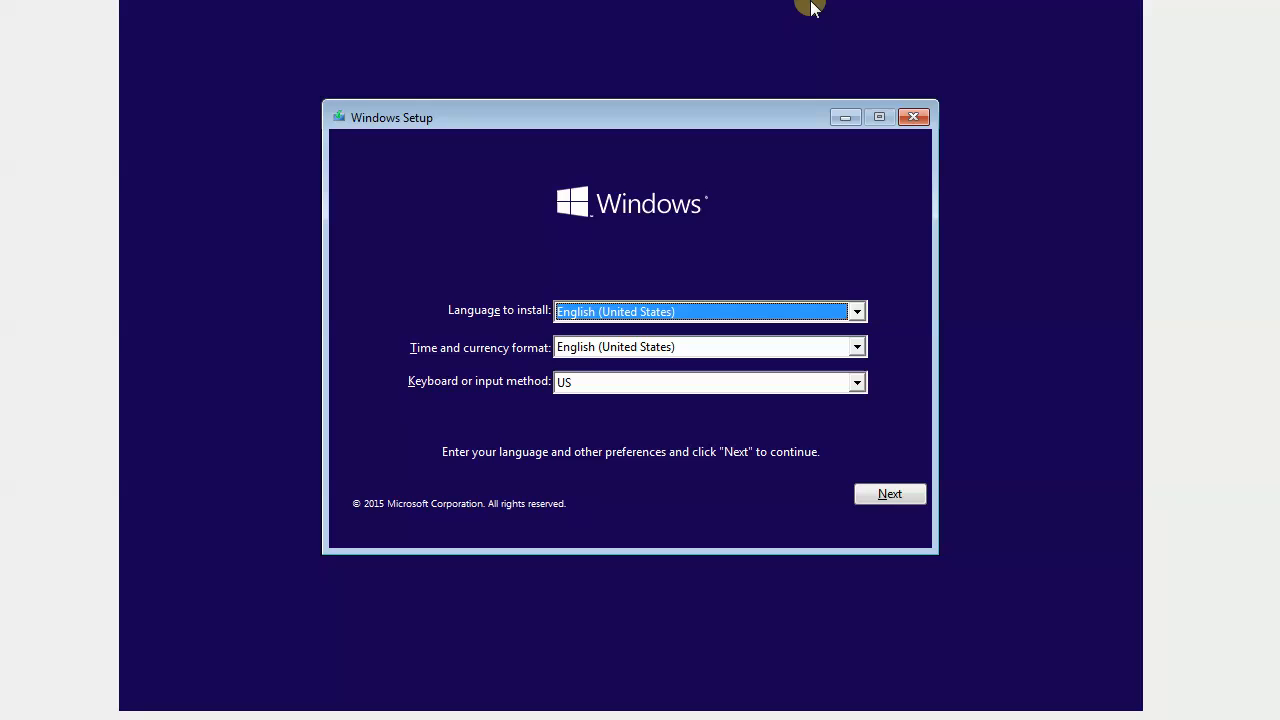
{"action": "mouse_move", "coordinate": [964, 550]}
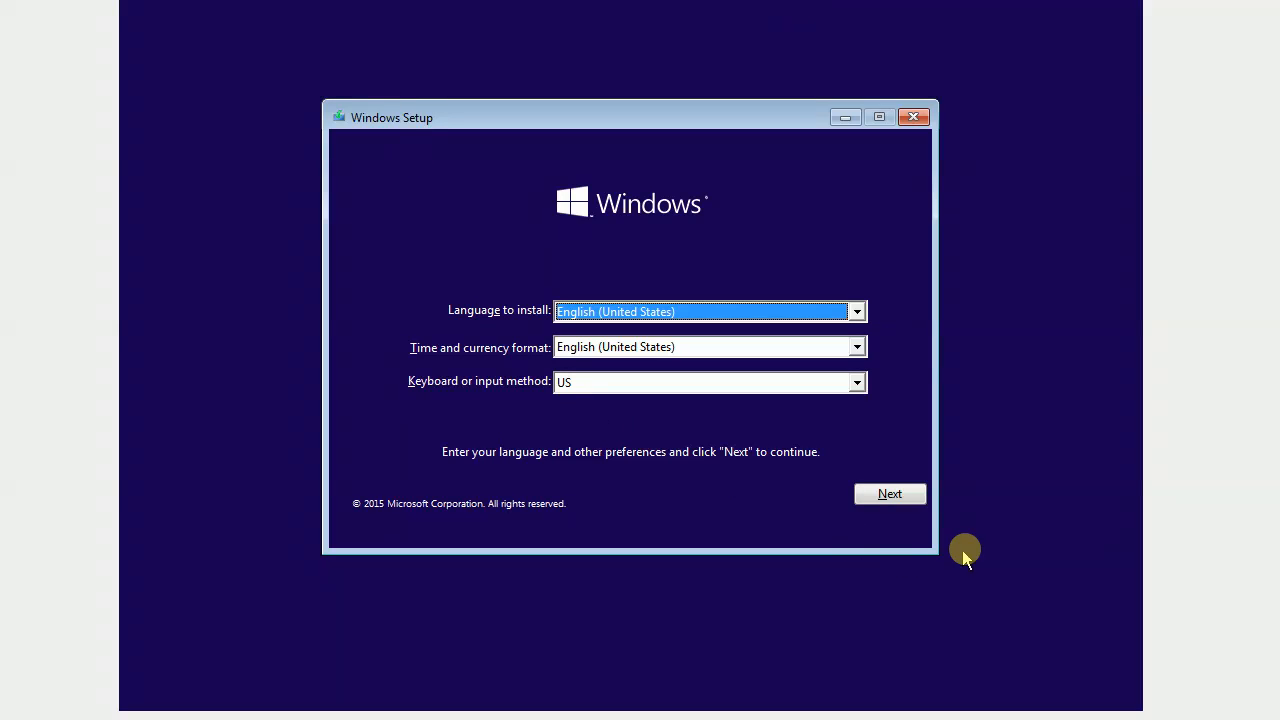
Step: Accept default language settings and enter 'Repair your computer' instead of installing
{"action": "left_click", "coordinate": [888, 492]}
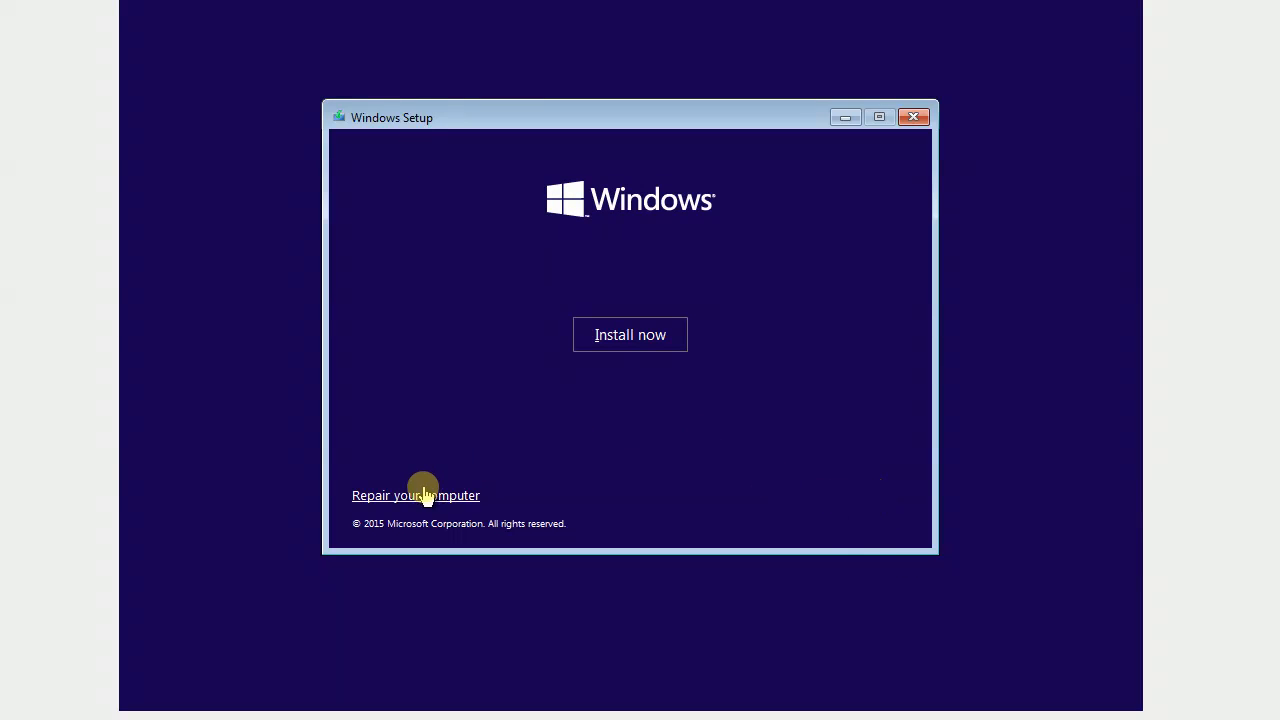
{"action": "left_click", "coordinate": [416, 496]}
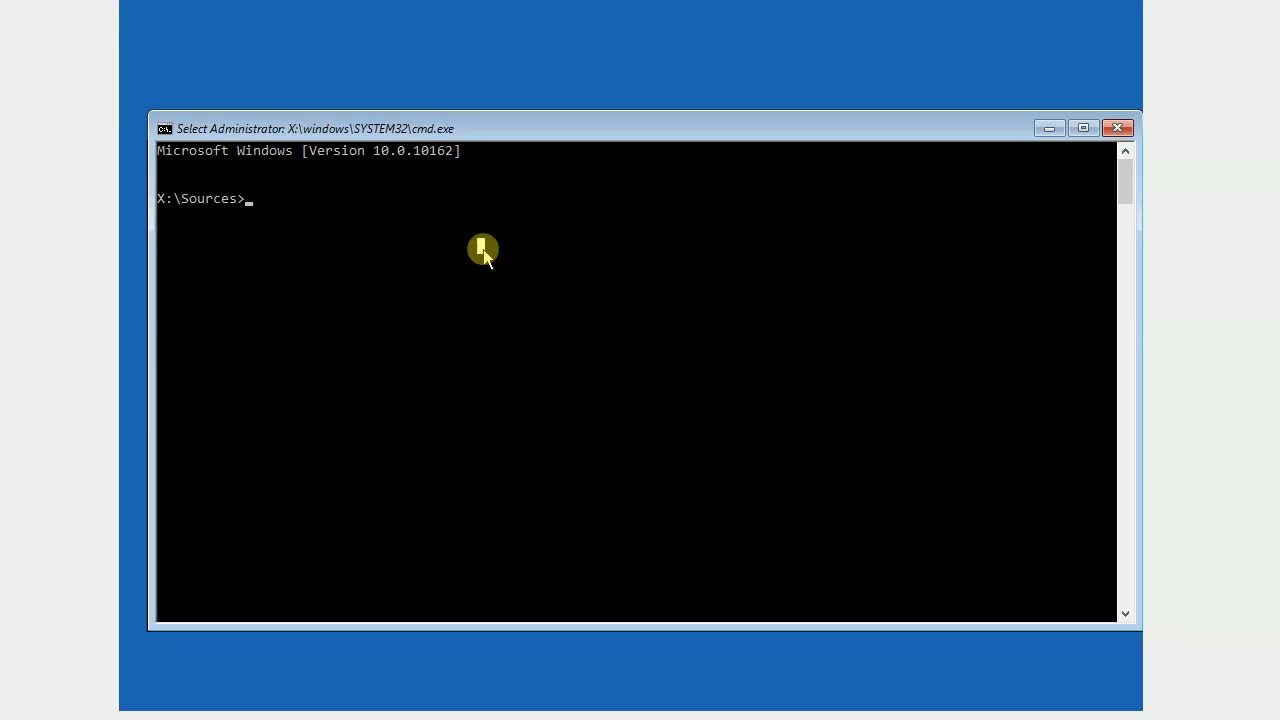
Step: List drive C:, which turns out to be System Reserved
{"action": "type", "text": "c:"}
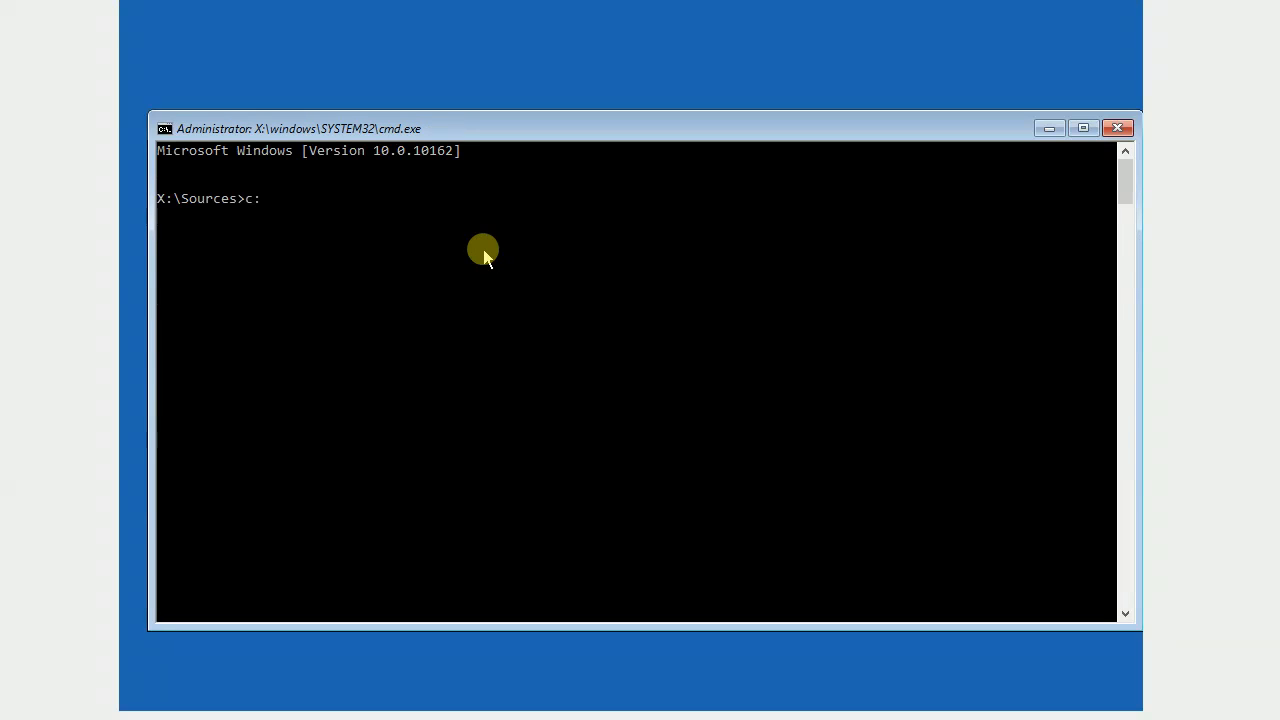
{"action": "key", "text": "Return"}
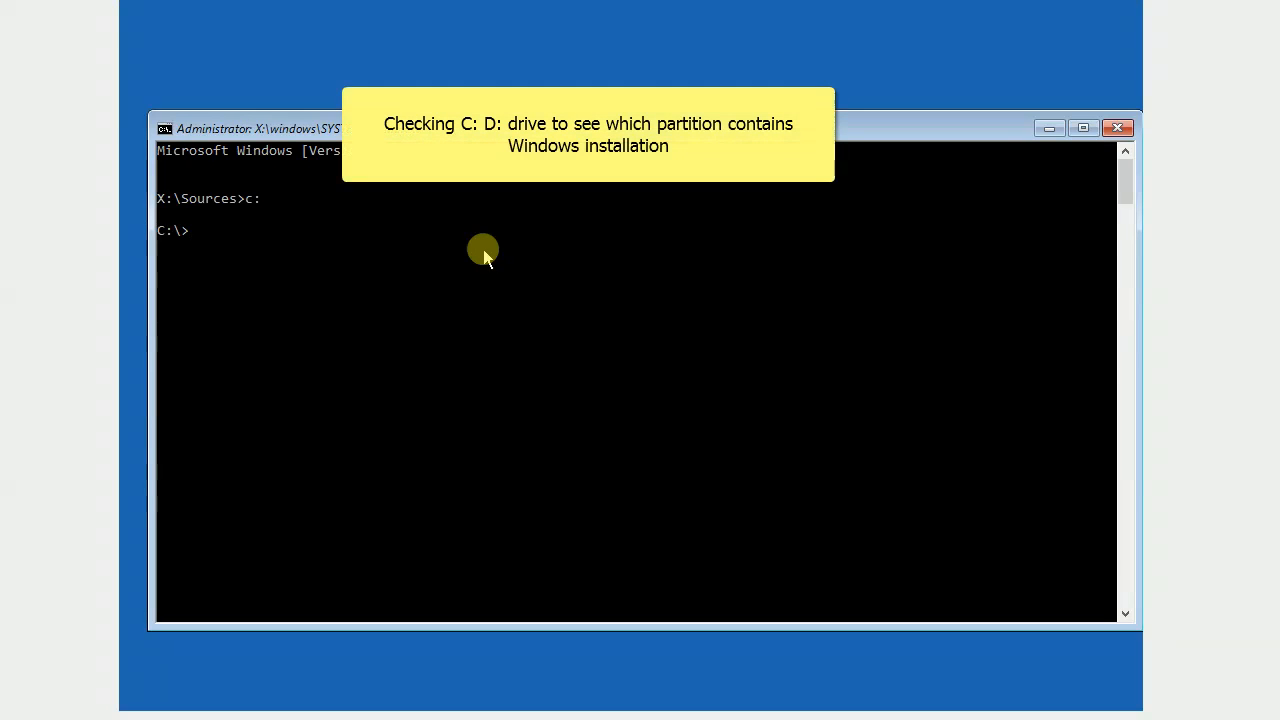
{"action": "type", "text": "dir"}
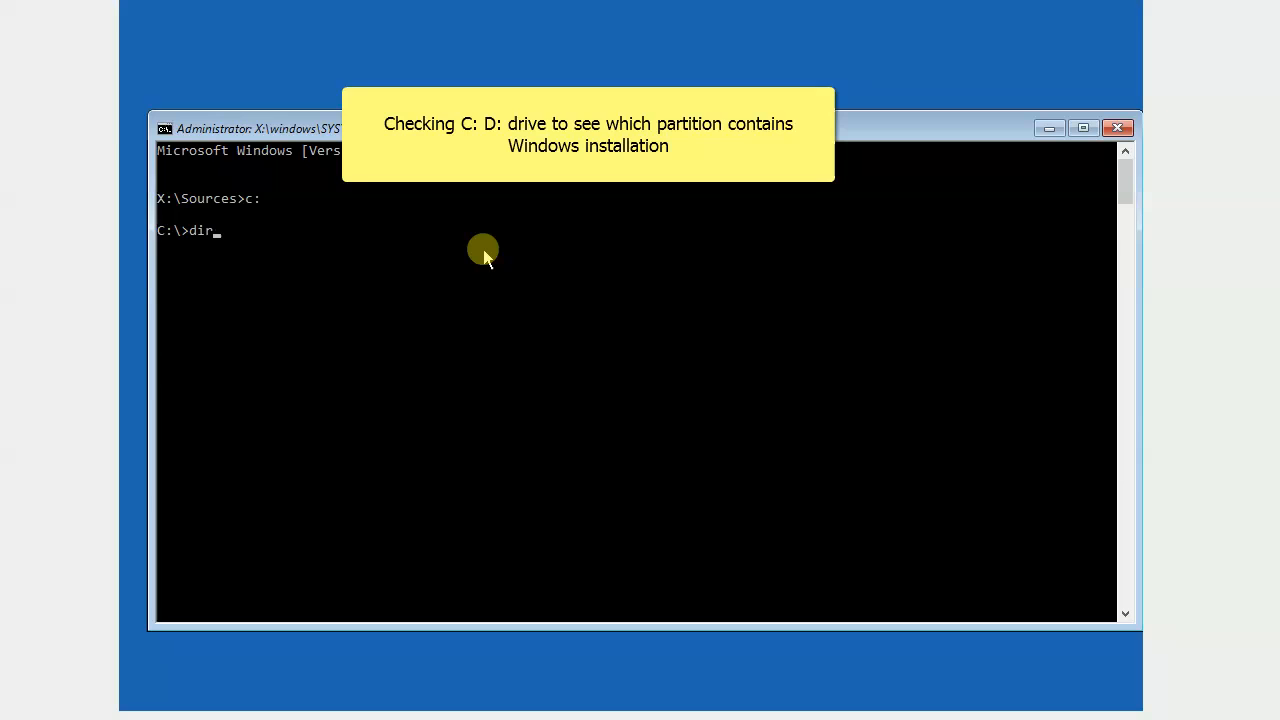
{"action": "key", "text": "Return"}
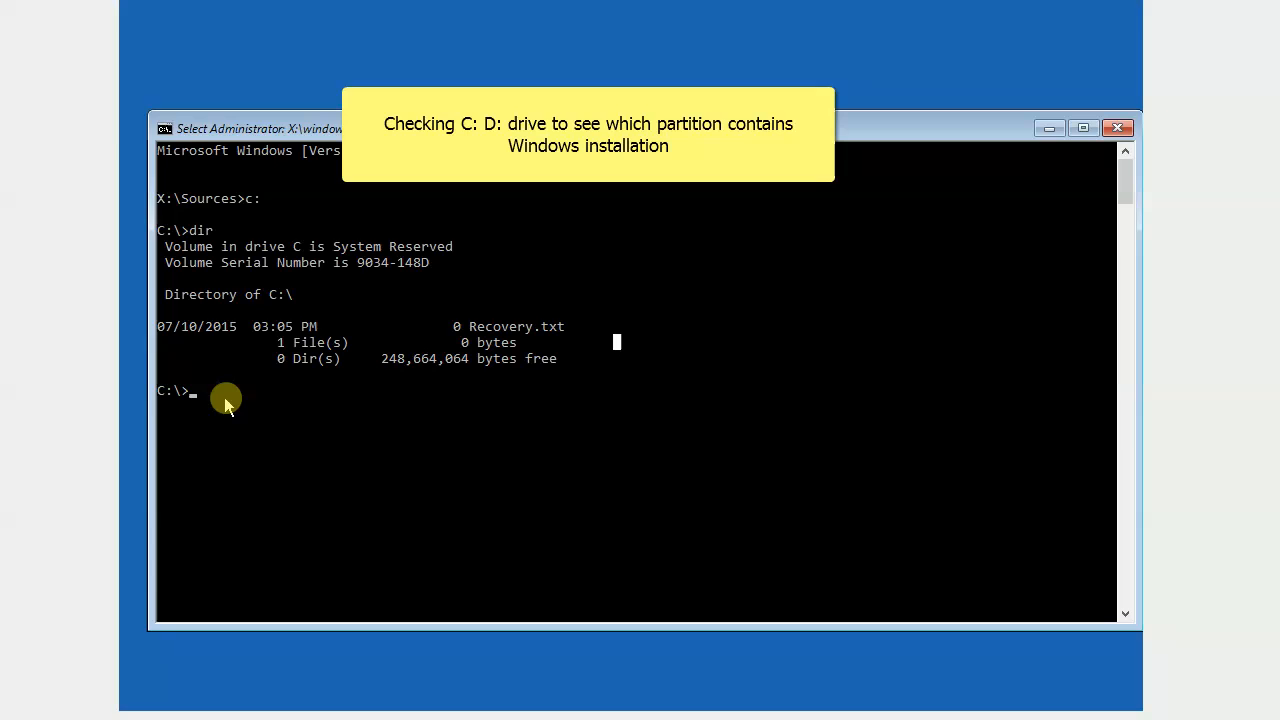
Step: List drive D:, finding the Windows folder there, and begin changing into it
{"action": "type", "text": "d:"}
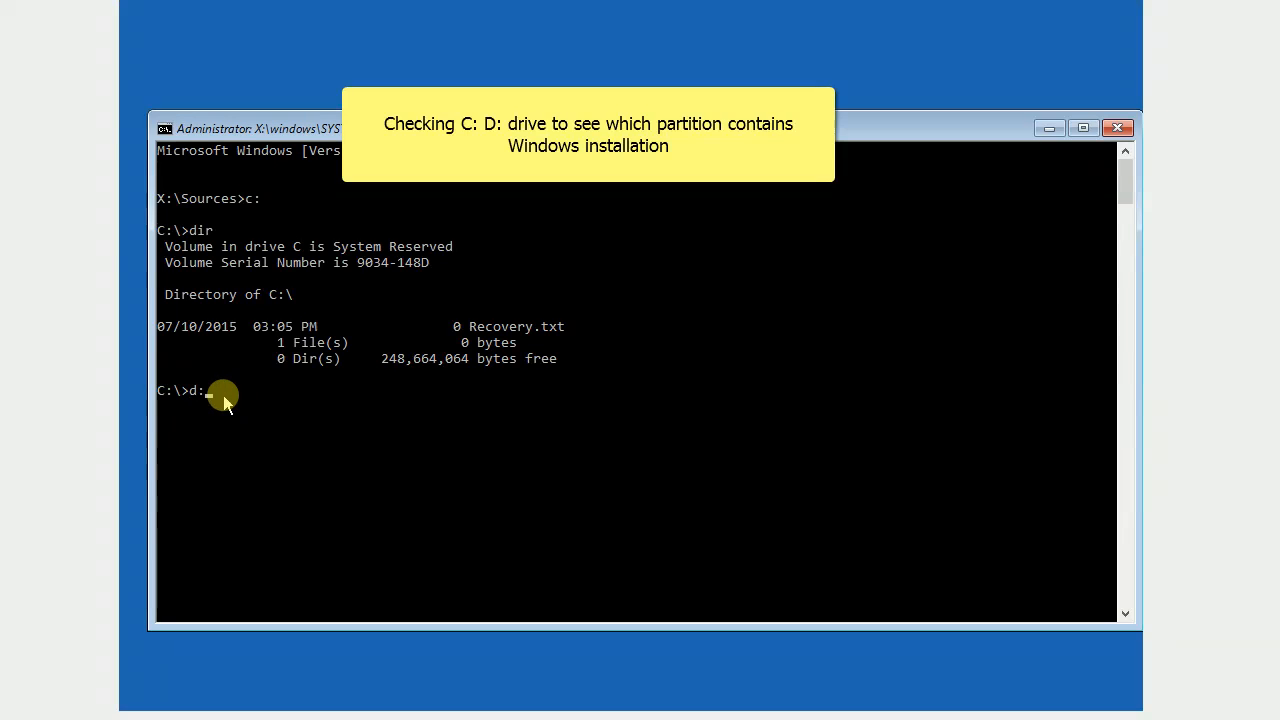
{"action": "key", "text": "Return"}
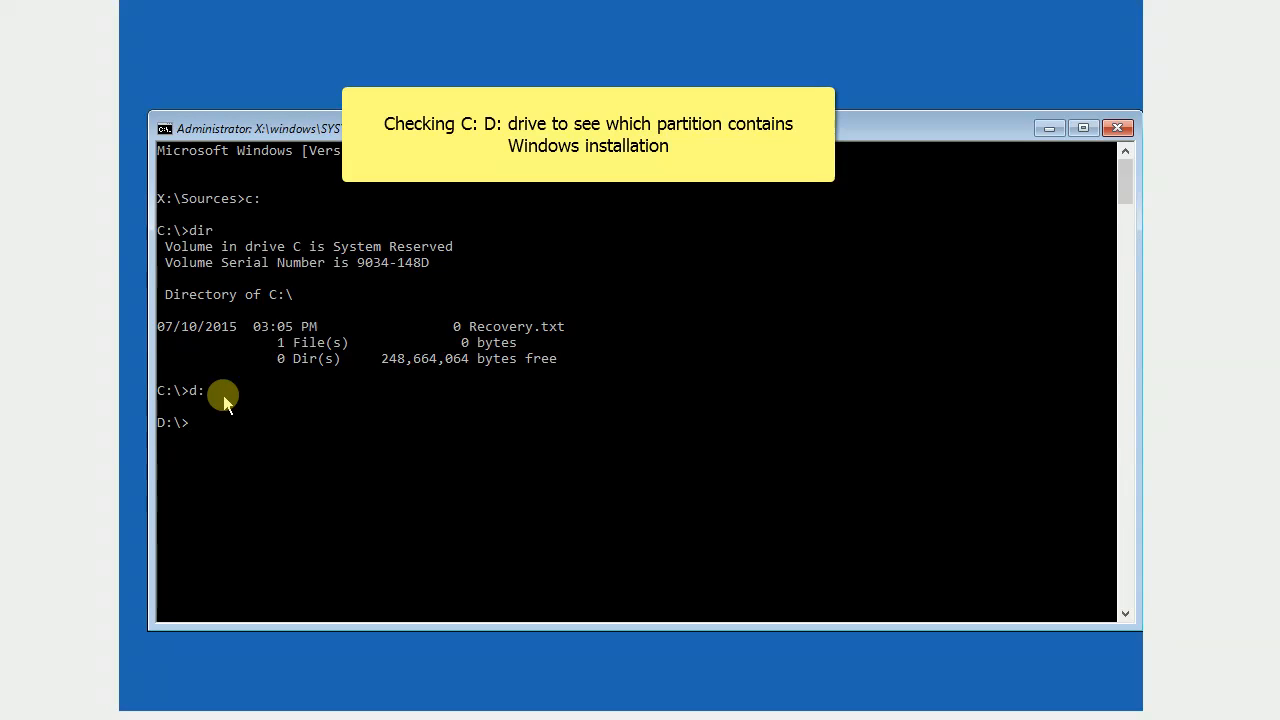
{"action": "type", "text": "dir"}
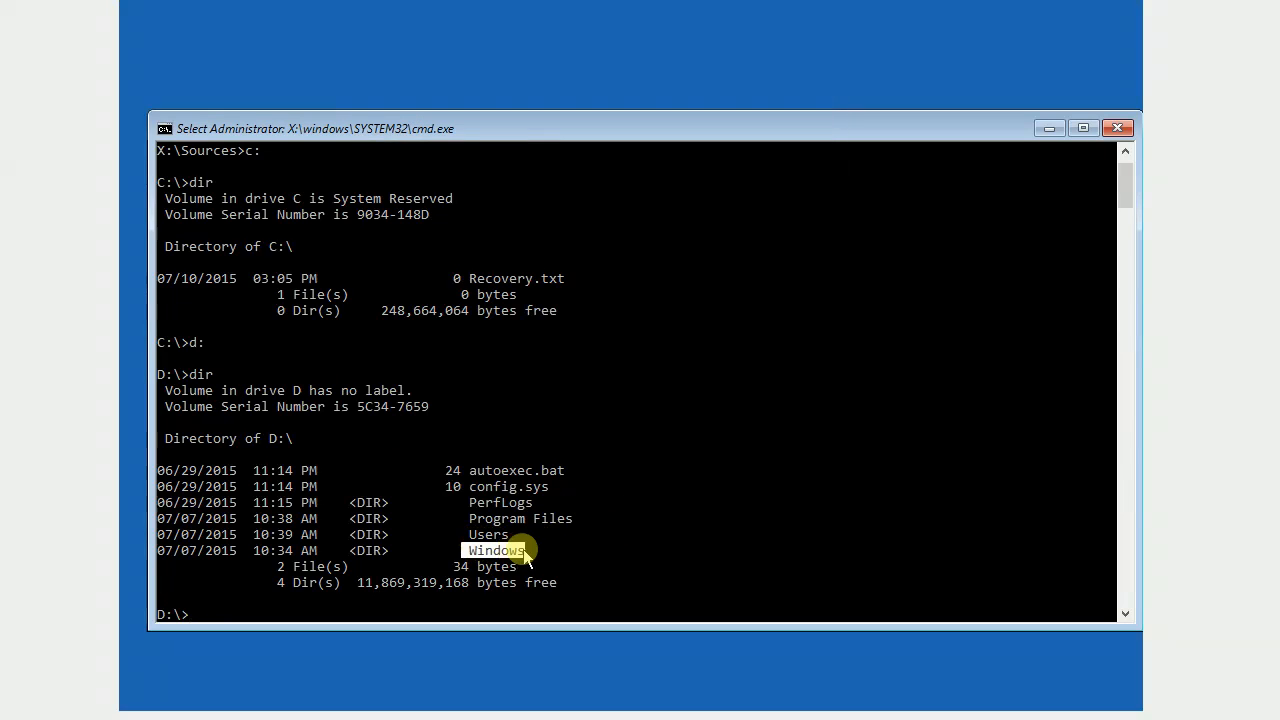
{"action": "mouse_move", "coordinate": [710, 544]}
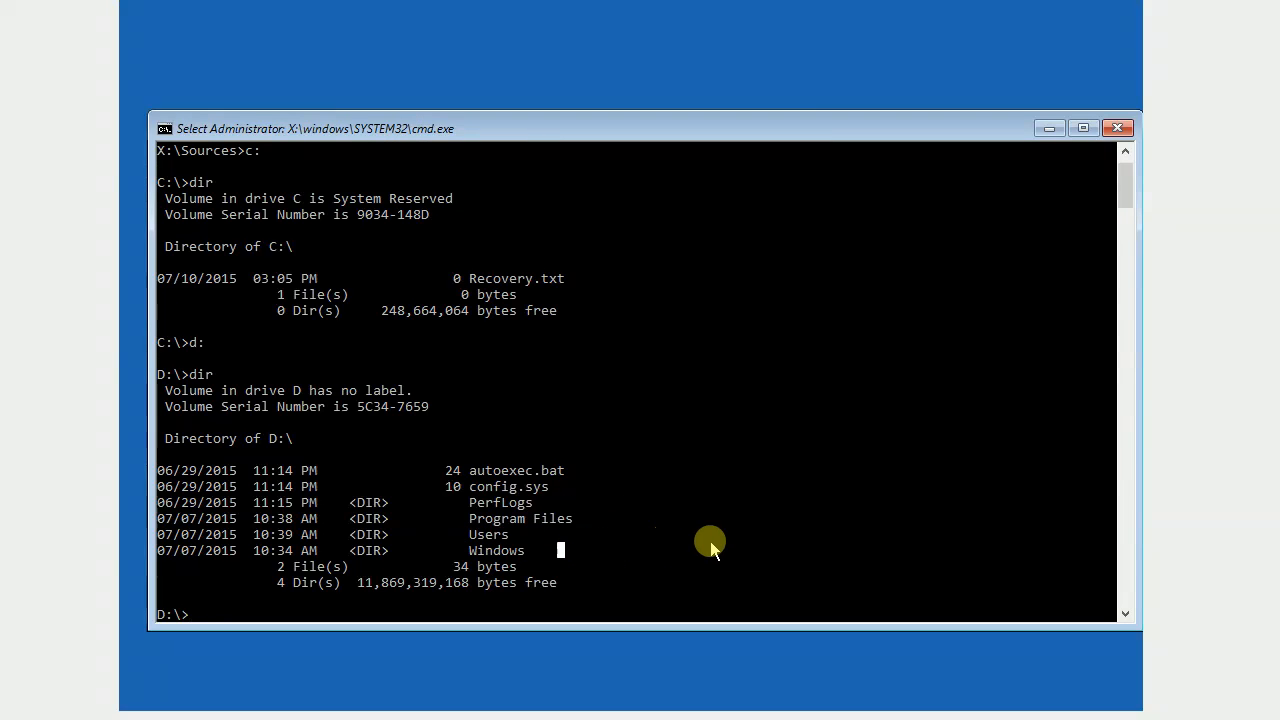
{"action": "type", "text": "cd Windows"}
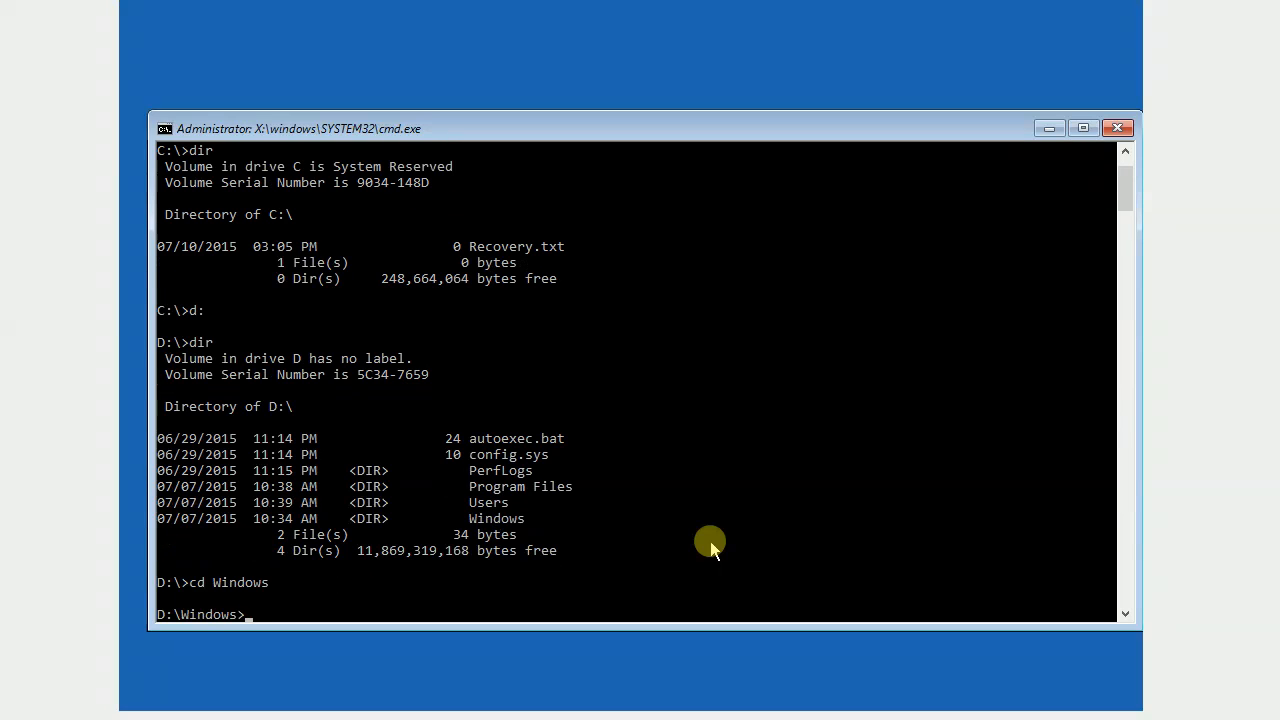
Step: Change into D:\Windows\System32 and confirm osk.exe exists with dir
{"action": "type", "text": "cd"}
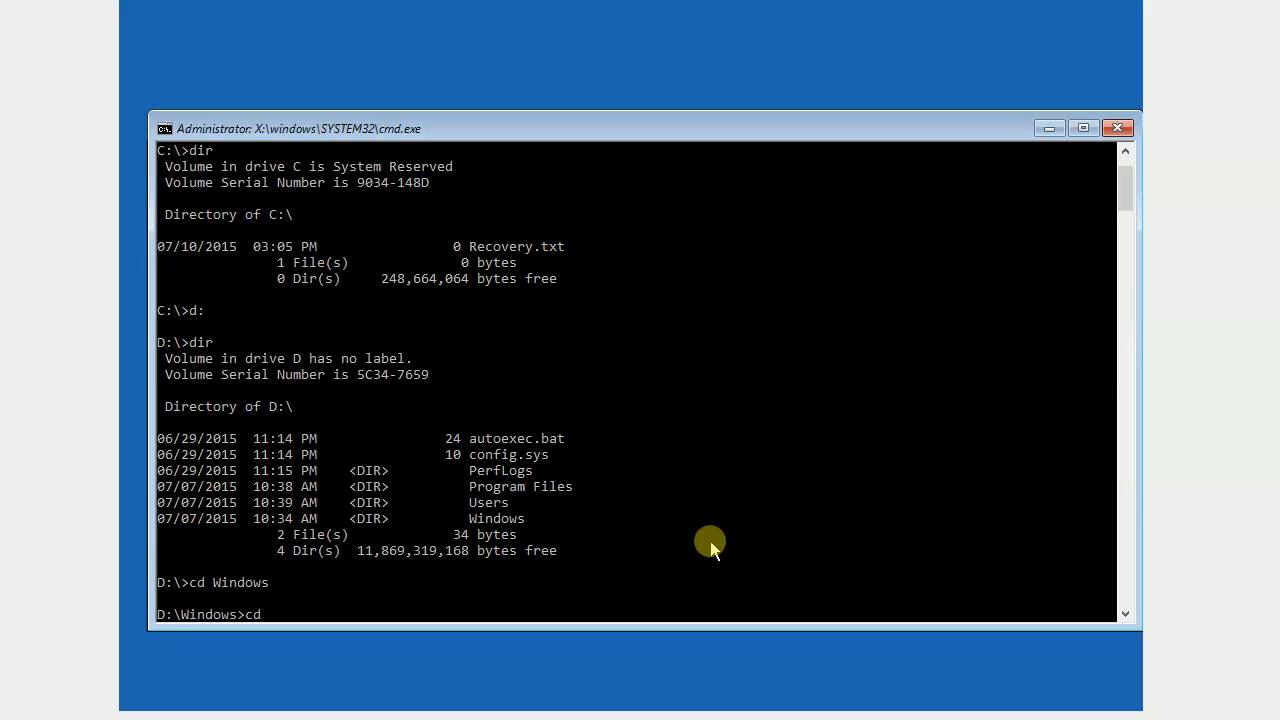
{"action": "type", "text": "system32"}
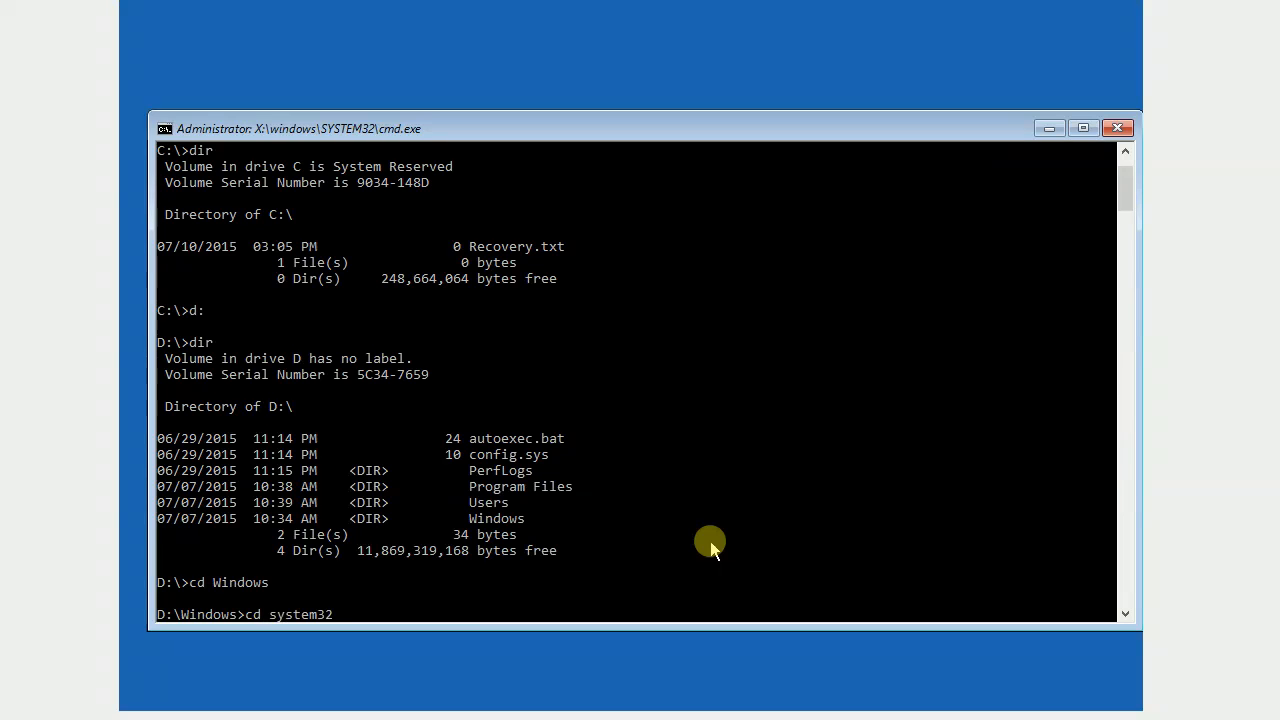
{"action": "key", "text": "Return"}
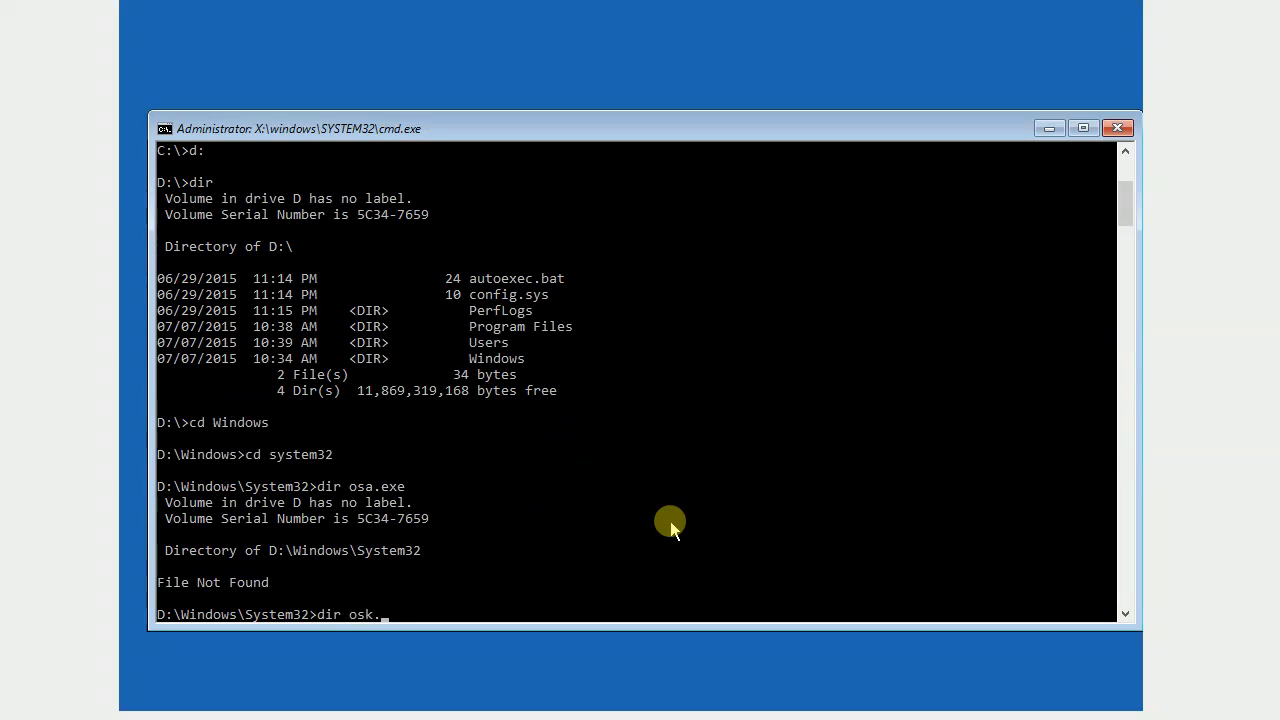
{"action": "key", "text": "Return"}
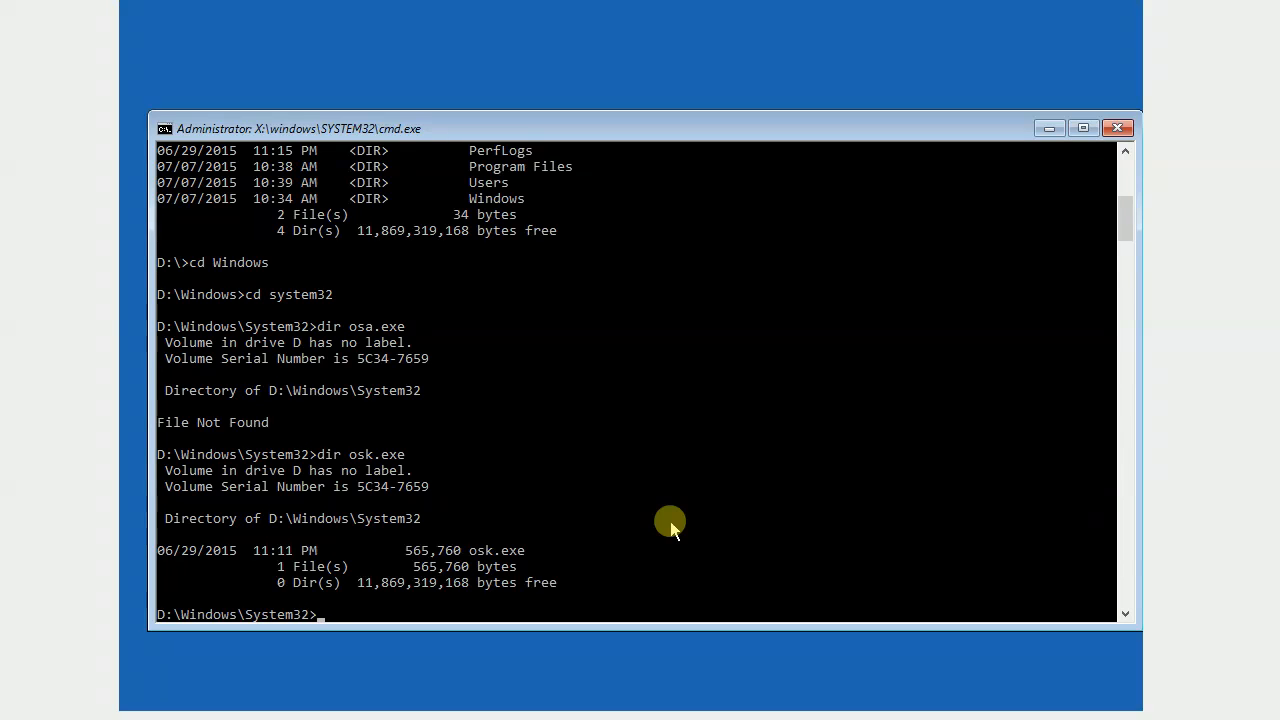
{"action": "mouse_move", "coordinate": [624, 564]}
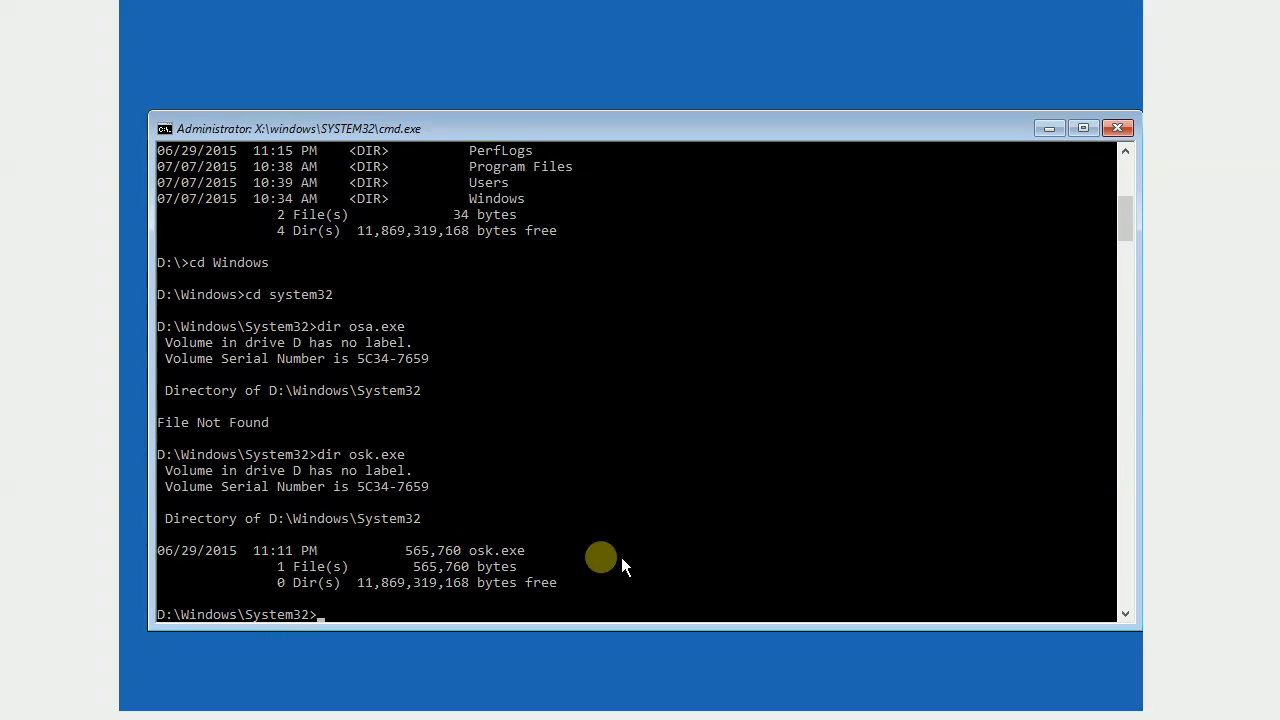
Step: Rename osk.exe to osk.exe.old to keep the original
{"action": "type", "text": "re"}
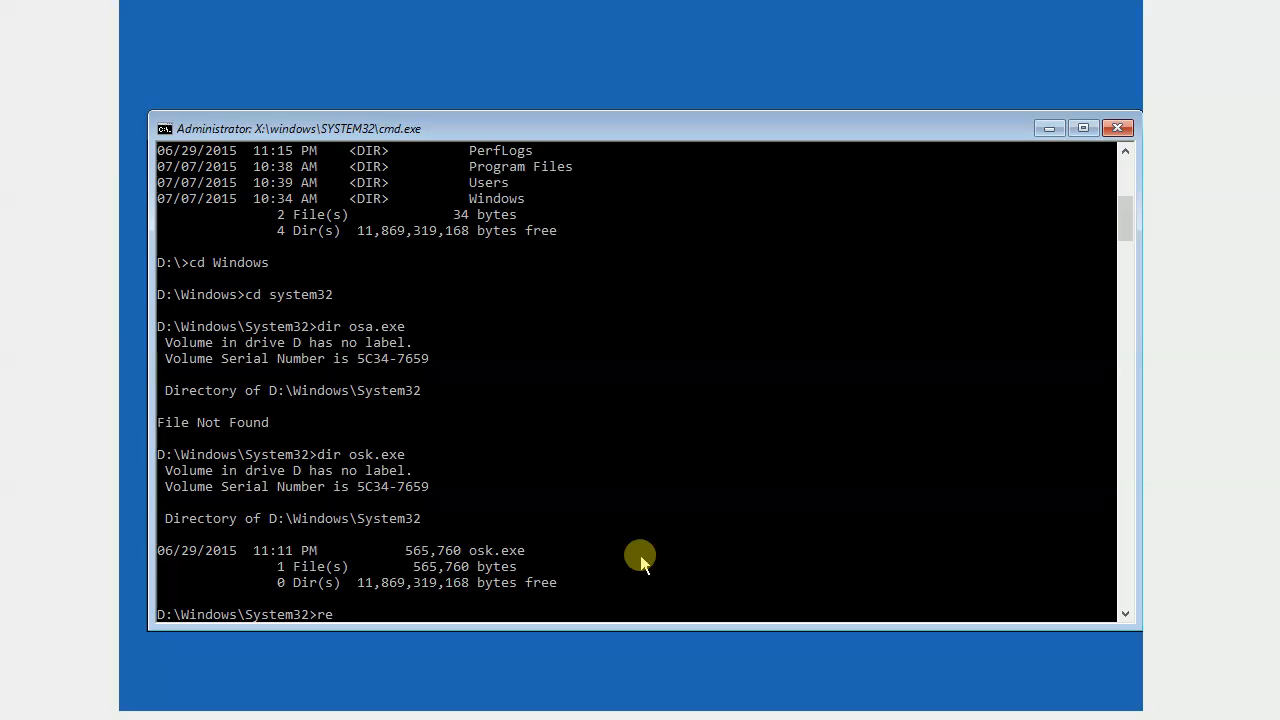
{"action": "type", "text": "n osk.e"}
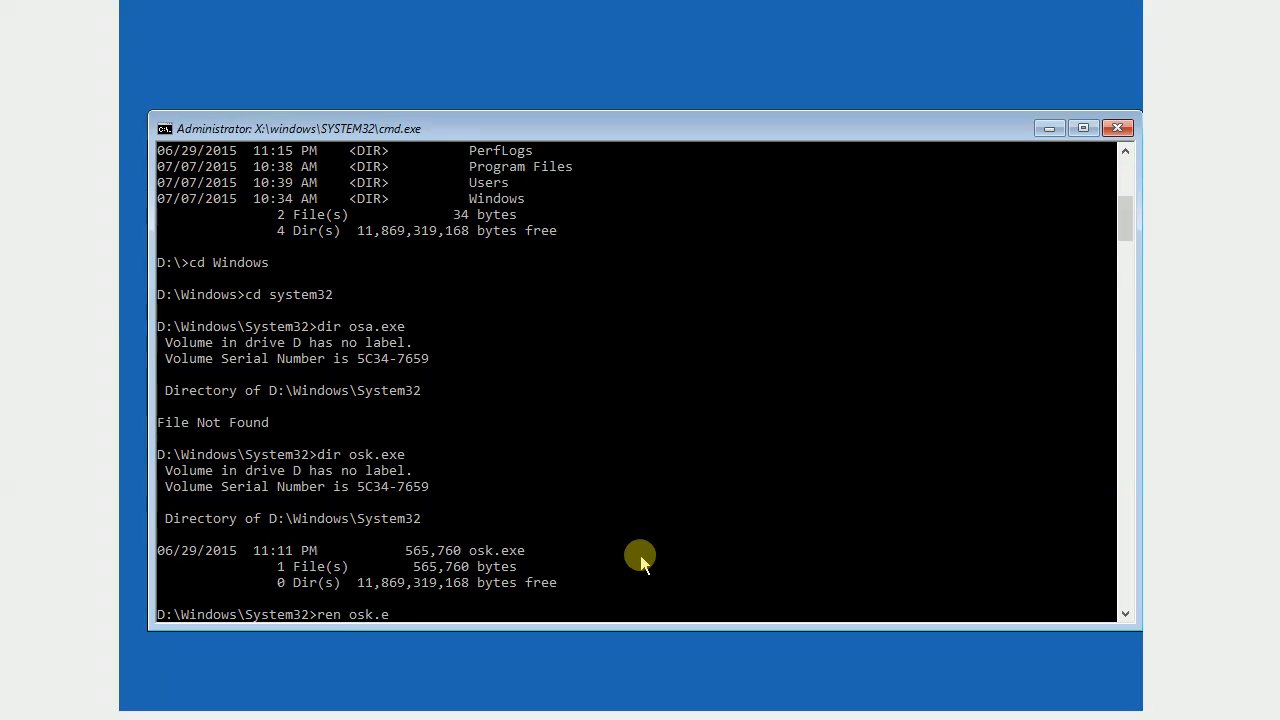
{"action": "type", "text": "xe osk.ex"}
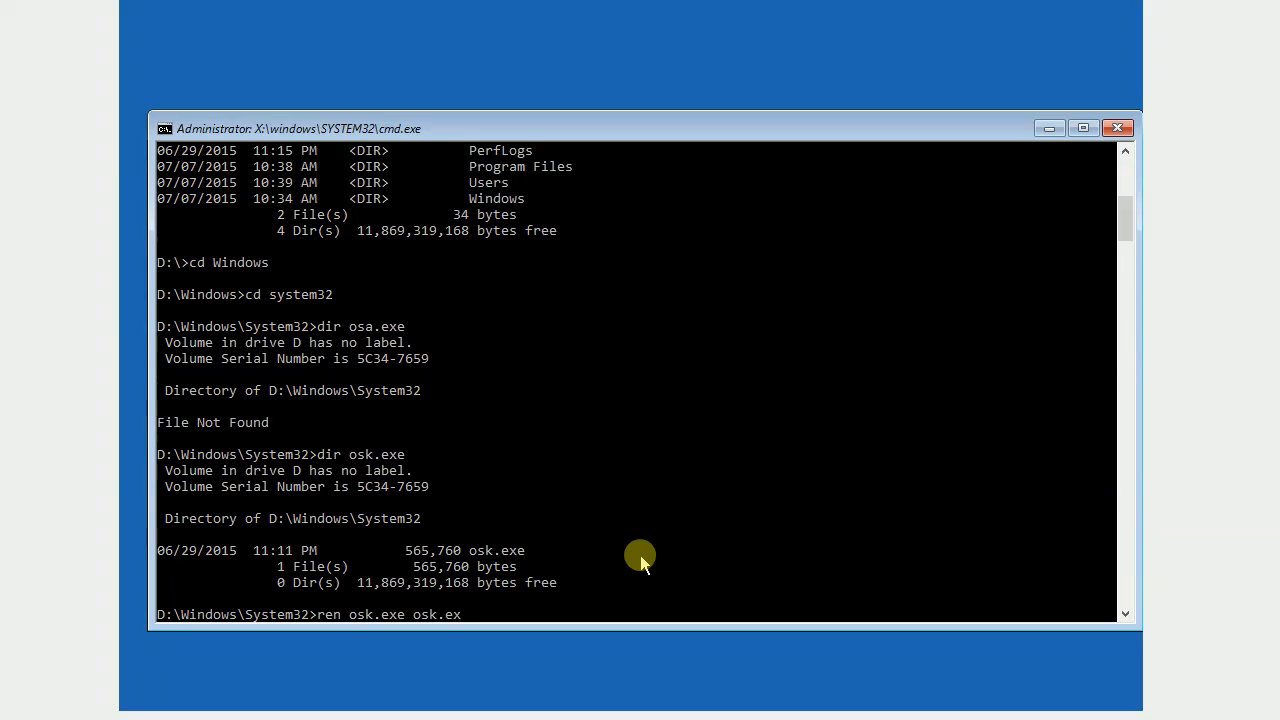
{"action": "type", "text": "e.old"}
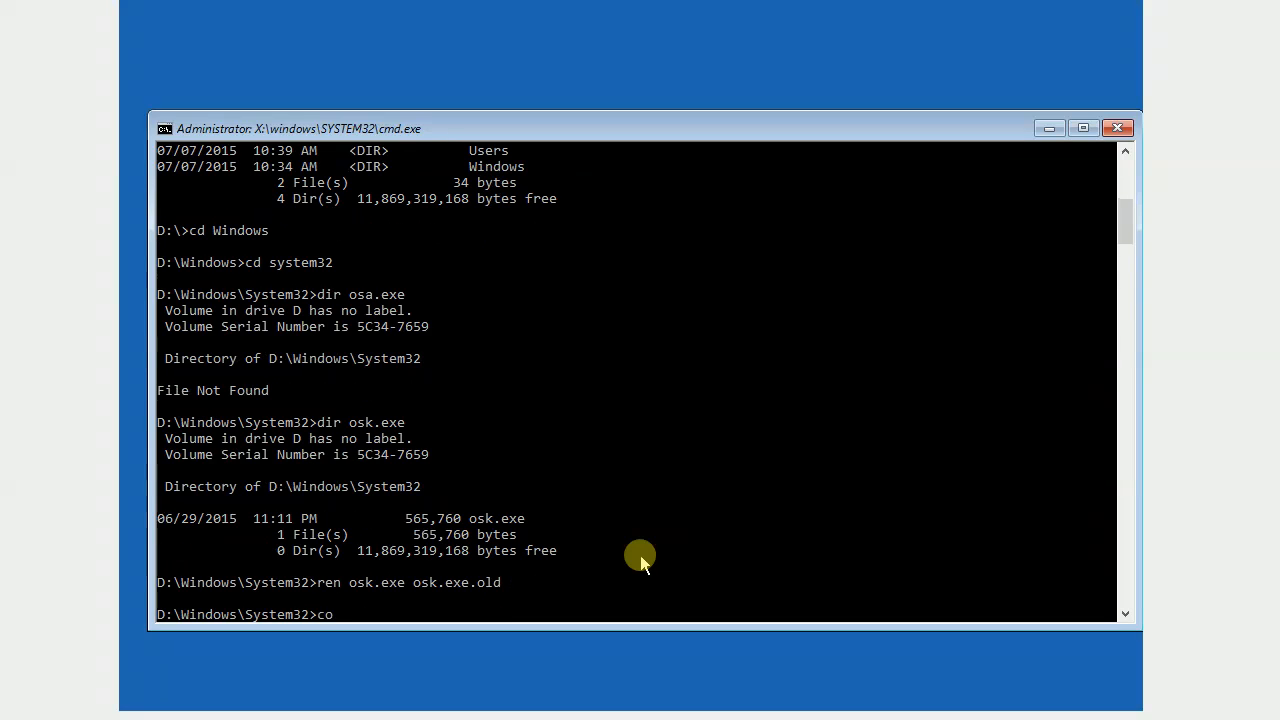
Step: Copy cmd.exe to osk.exe so the On-Screen Keyboard launches a command prompt
{"action": "type", "text": "py"}
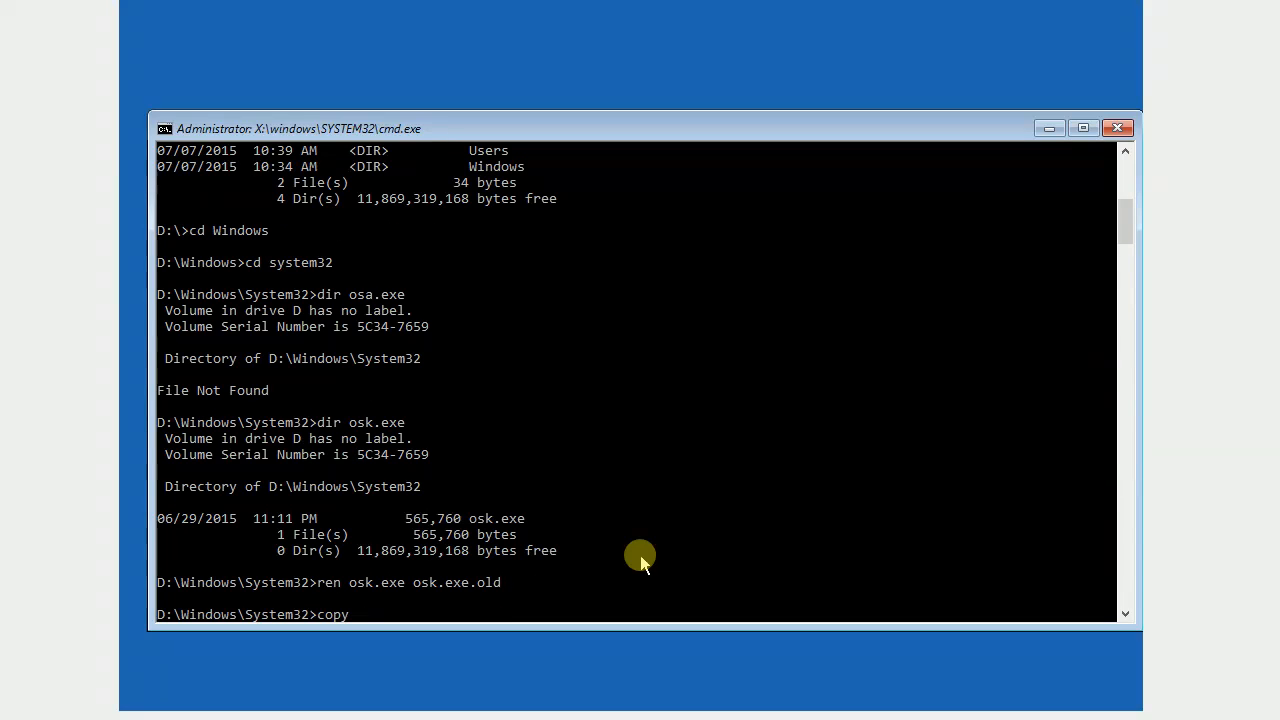
{"action": "type", "text": "cmd.ee"}
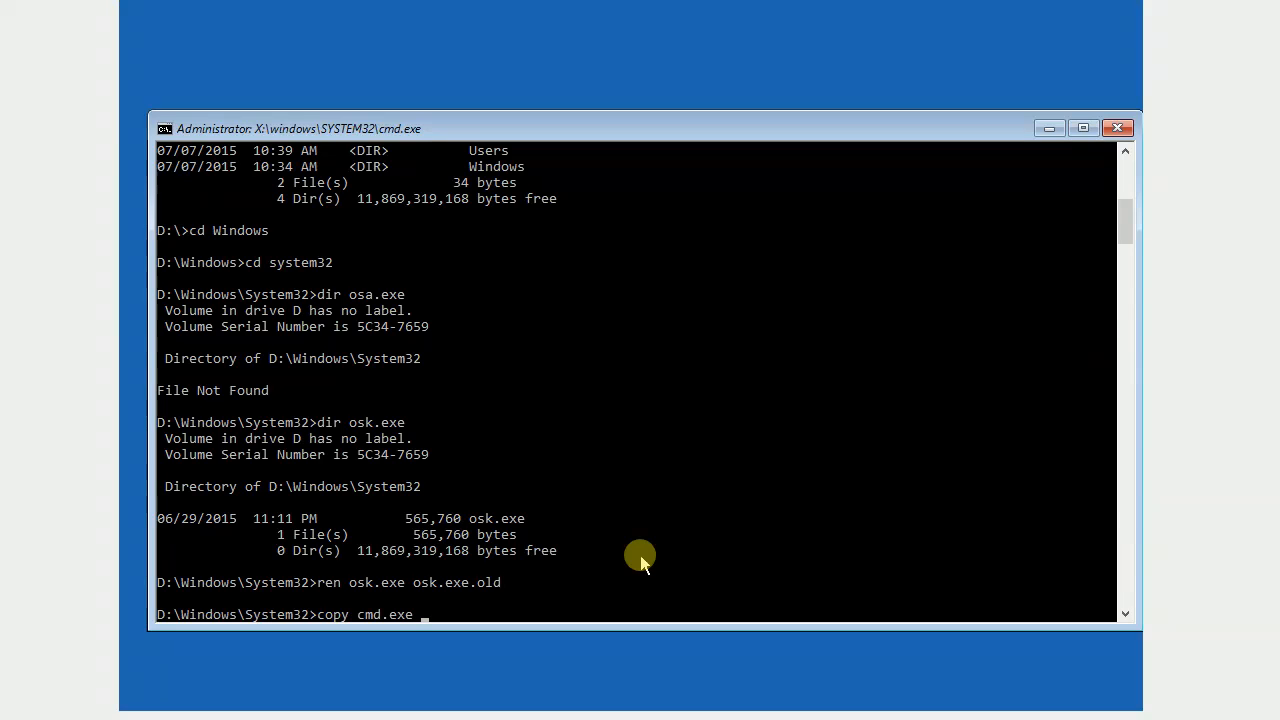
{"action": "type", "text": "osk.e"}
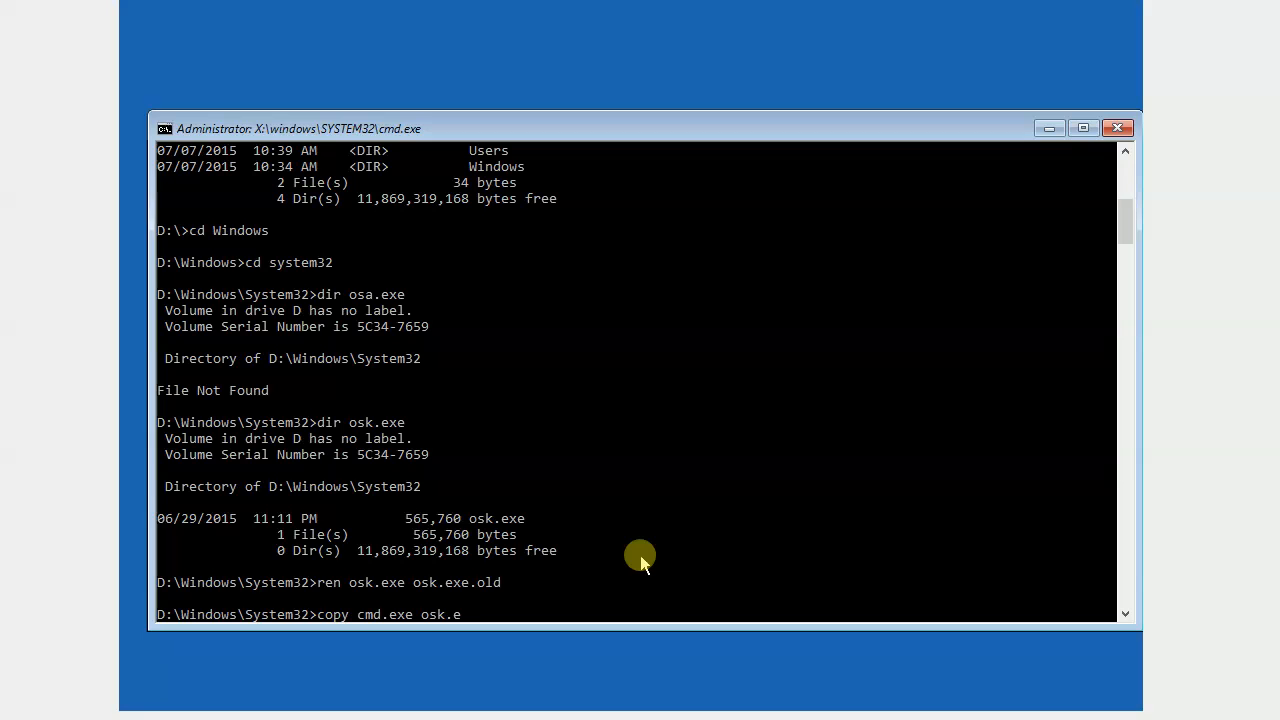
{"action": "type", "text": "xe"}
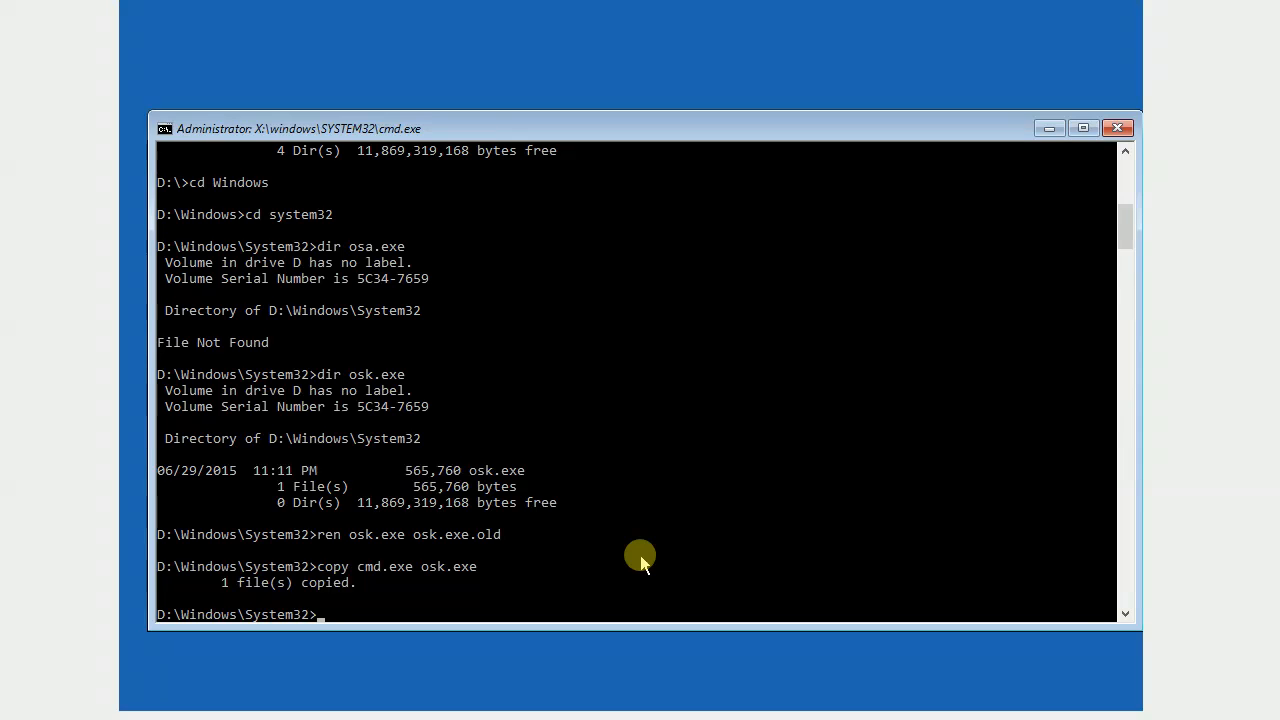
{"action": "mouse_move", "coordinate": [1012, 296]}
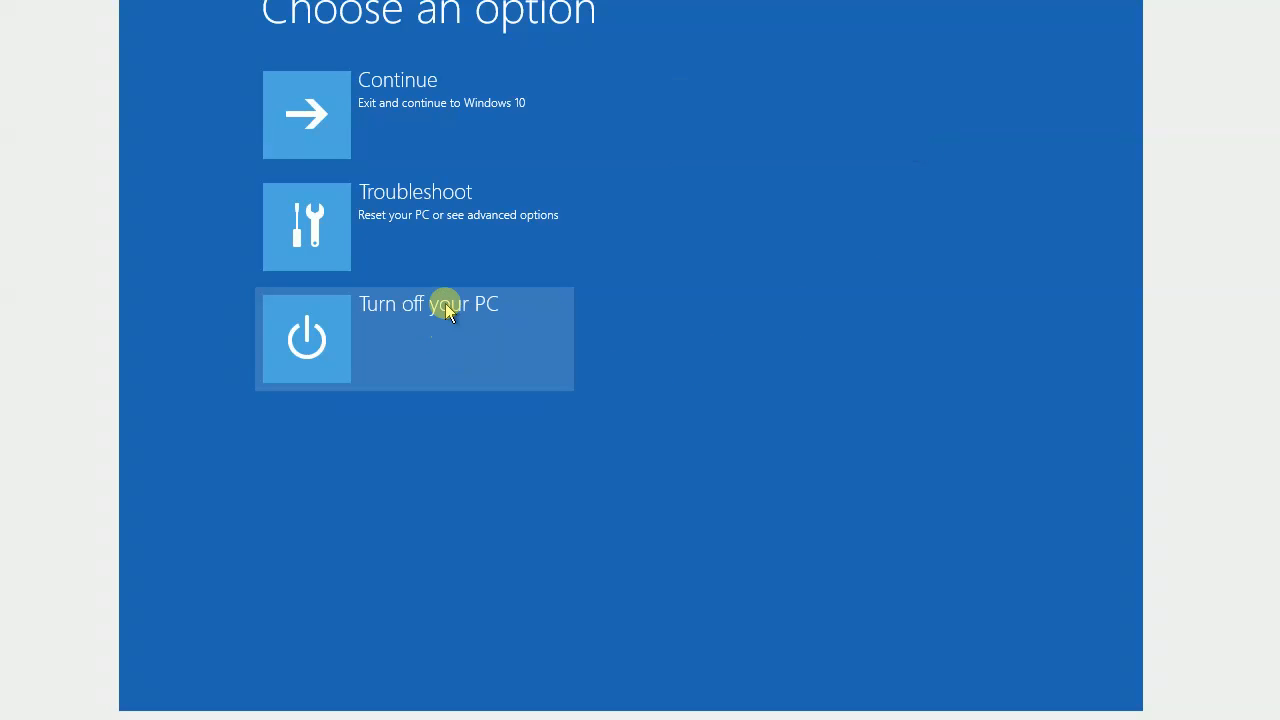
{"action": "mouse_move", "coordinate": [440, 290]}
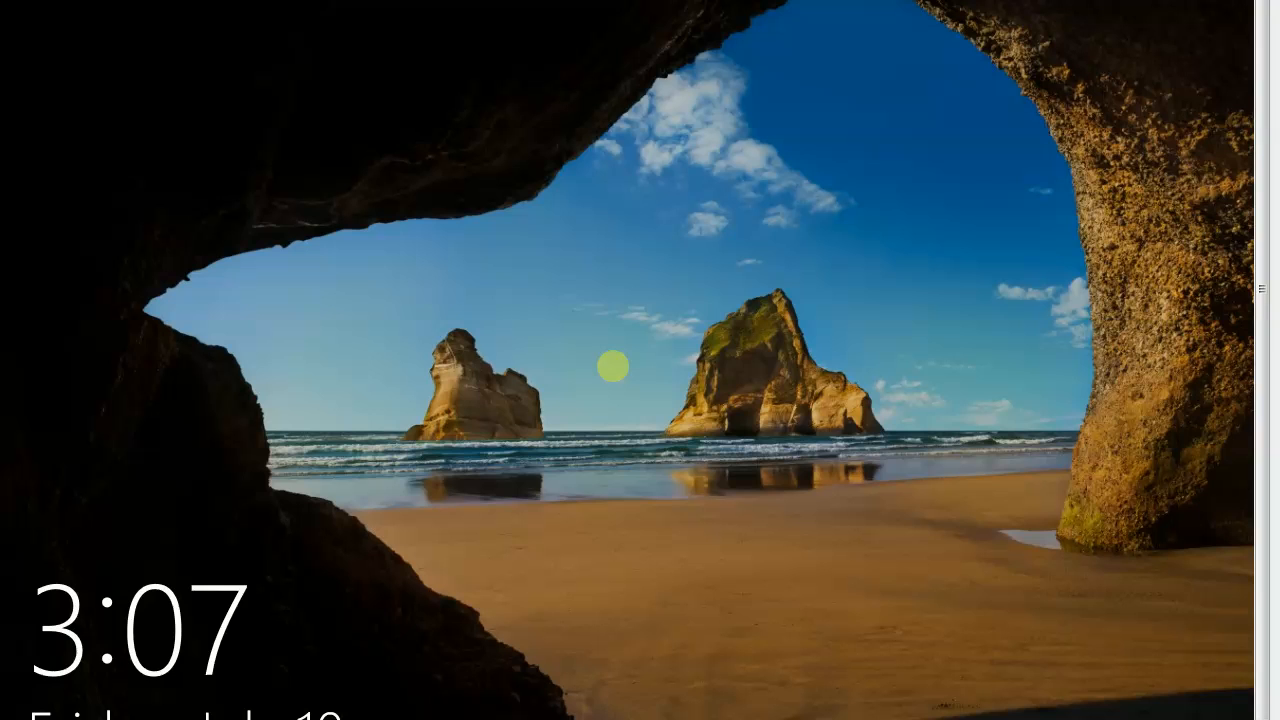
{"action": "mouse_move", "coordinate": [600, 450]}
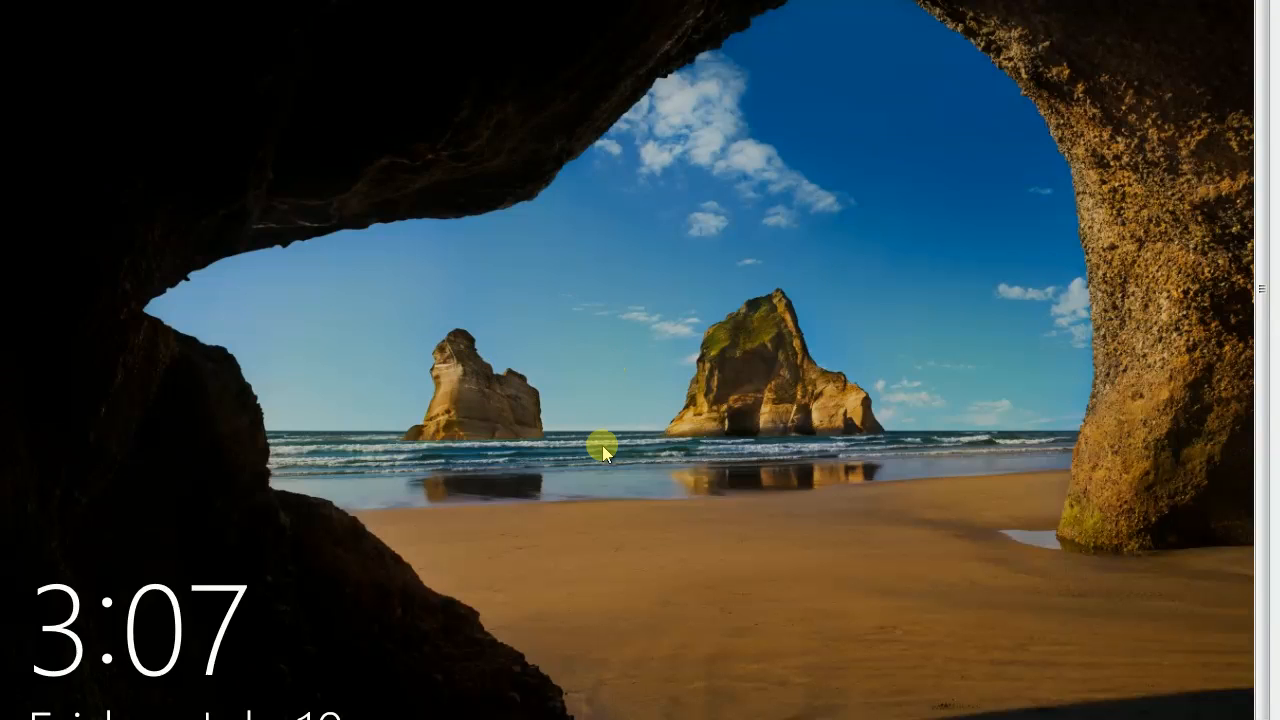
Step: Attempt admin sign-in, get rejected as incorrect password, and dismiss the message
{"action": "left_click", "coordinate": [604, 452]}
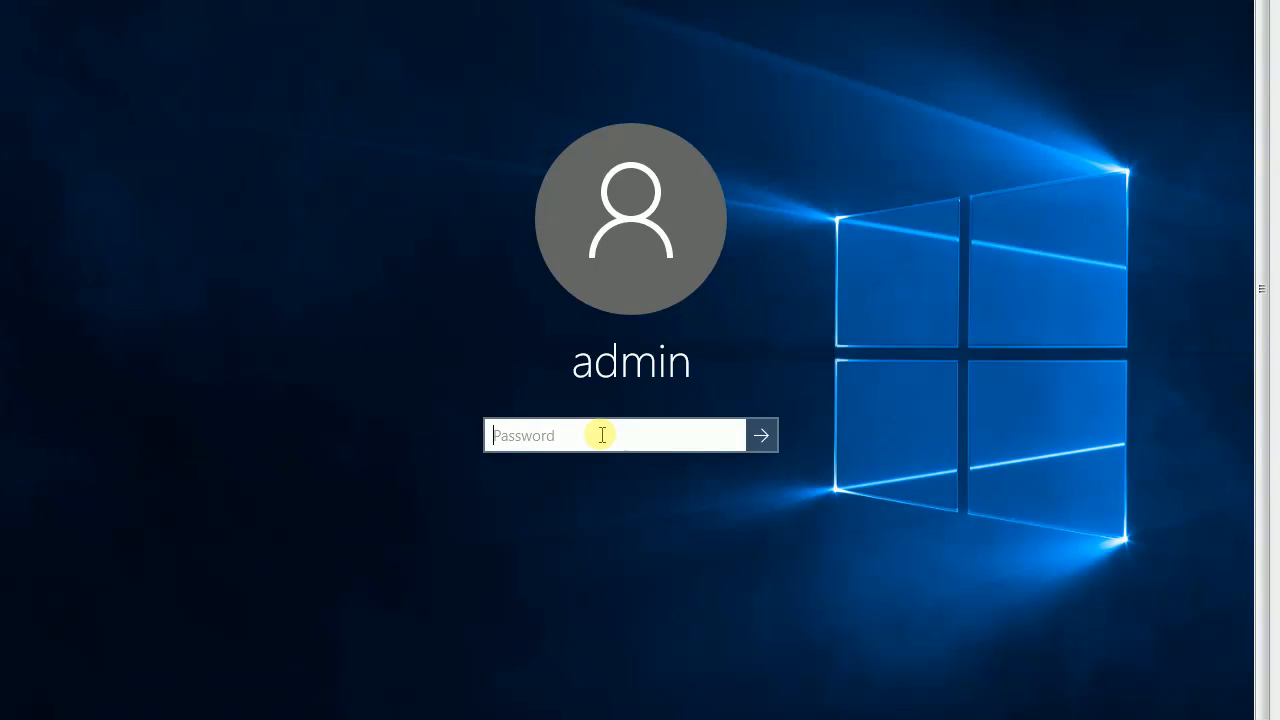
{"action": "left_click", "coordinate": [760, 436]}
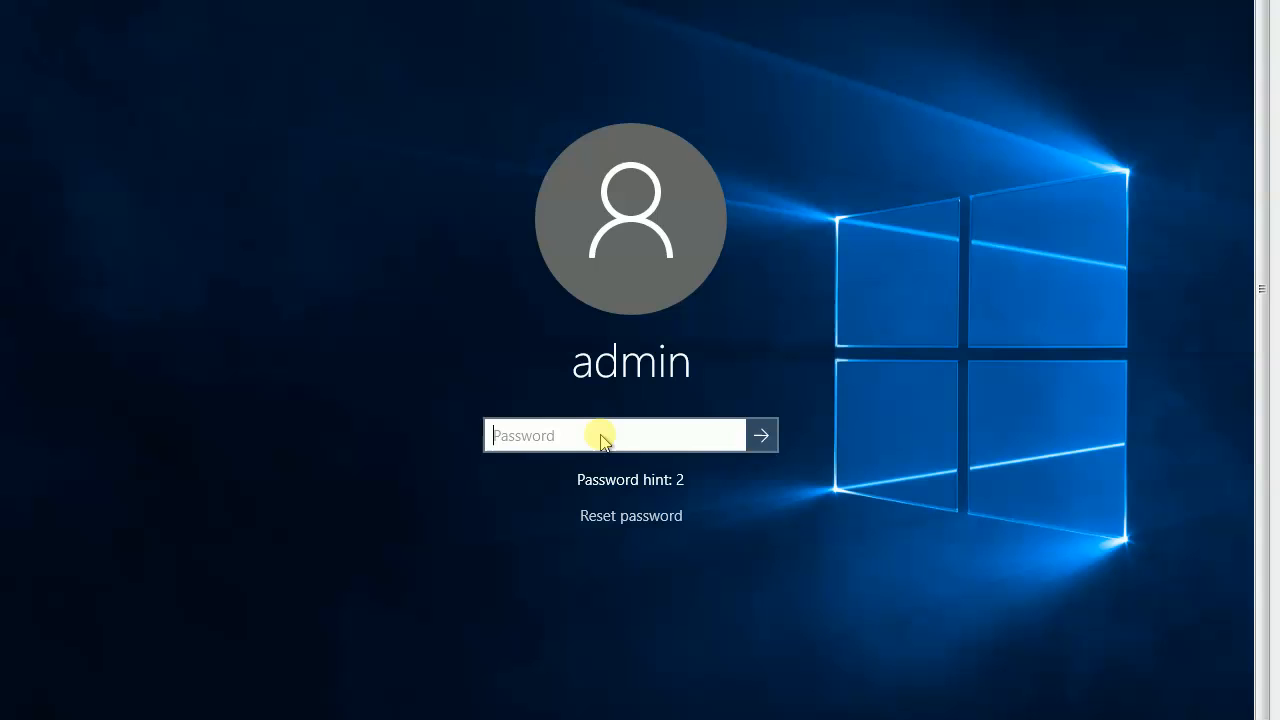
{"action": "left_click", "coordinate": [760, 436]}
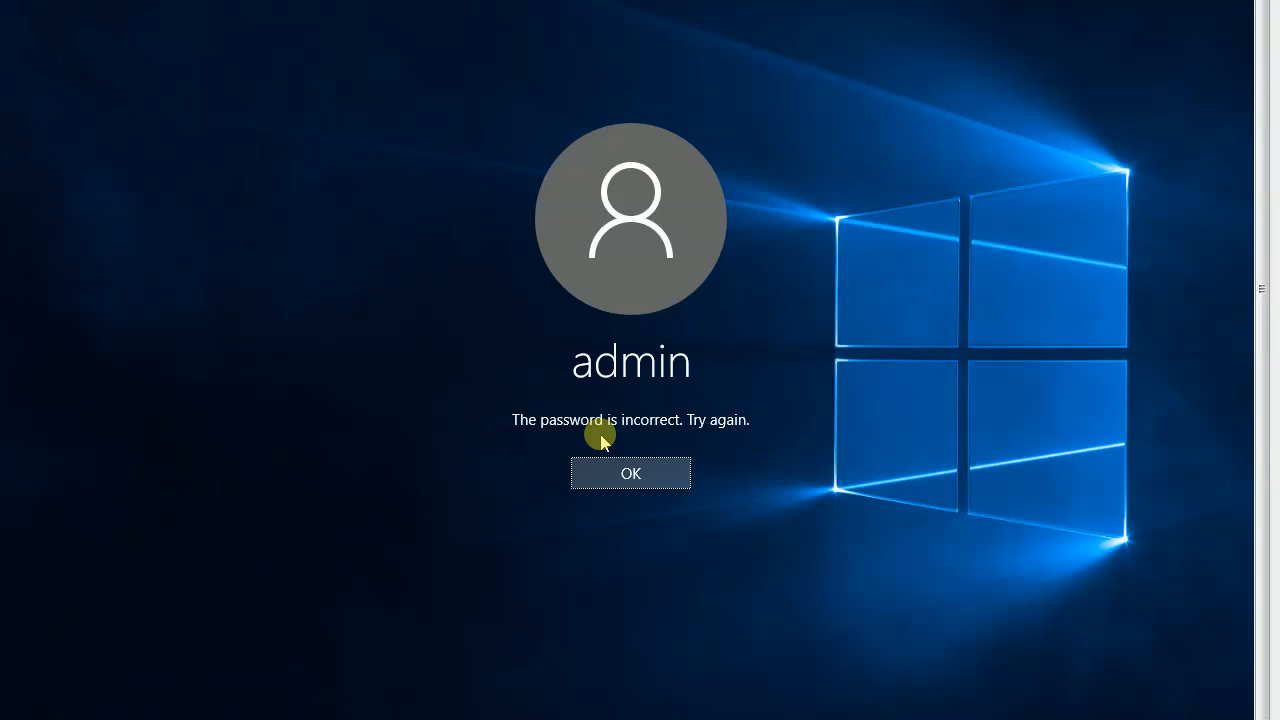
{"action": "left_click", "coordinate": [632, 472]}
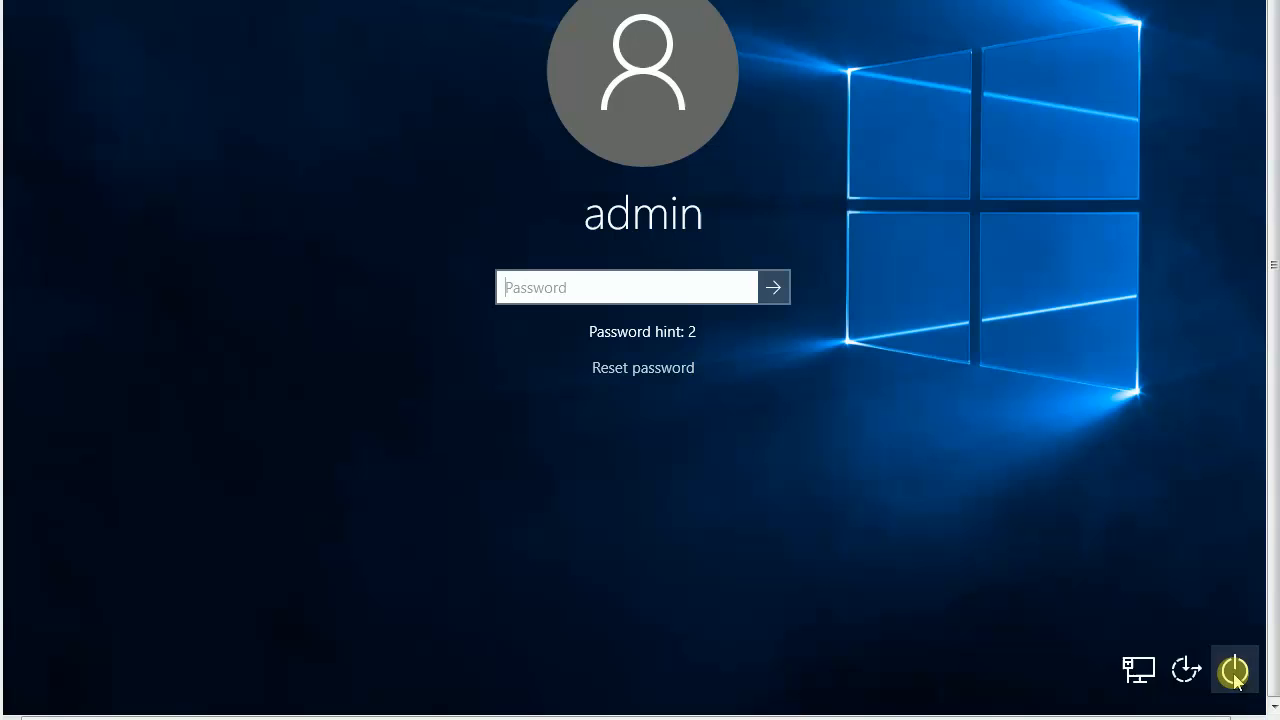
Step: Launch On-Screen Keyboard from Ease of Access, which now opens a Command Prompt
{"action": "left_click", "coordinate": [1186, 670]}
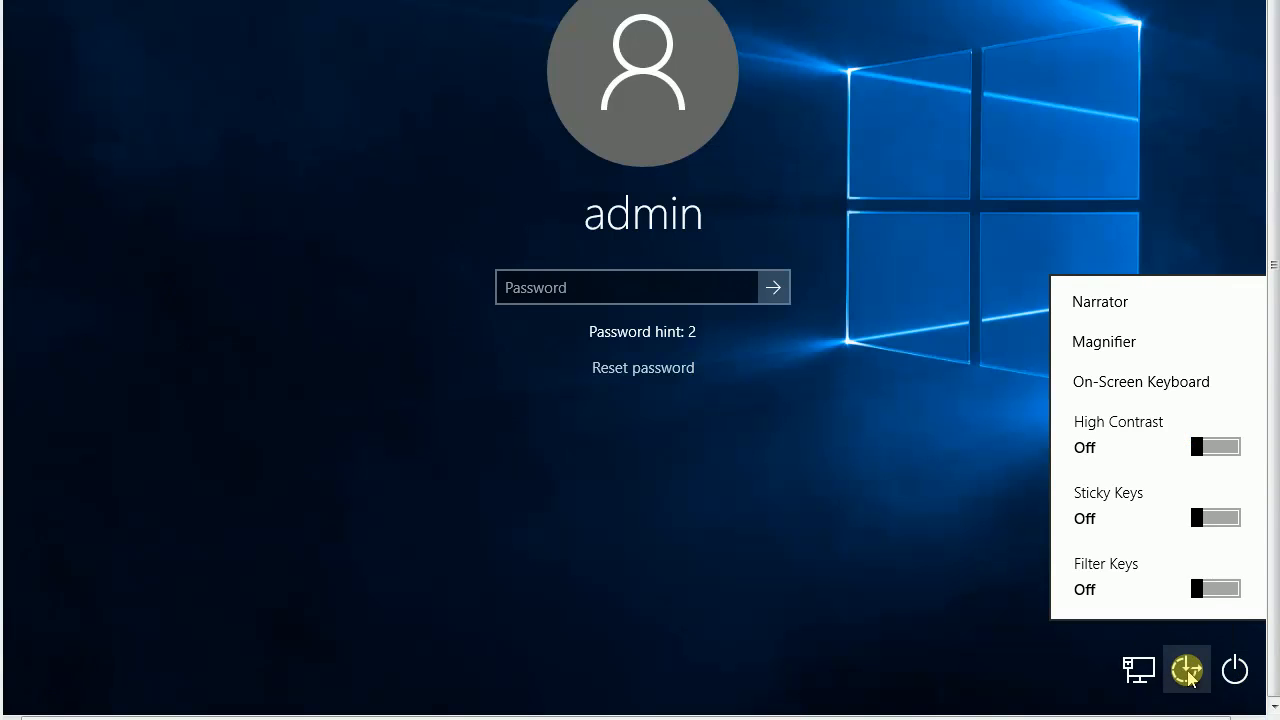
{"action": "mouse_move", "coordinate": [1140, 380]}
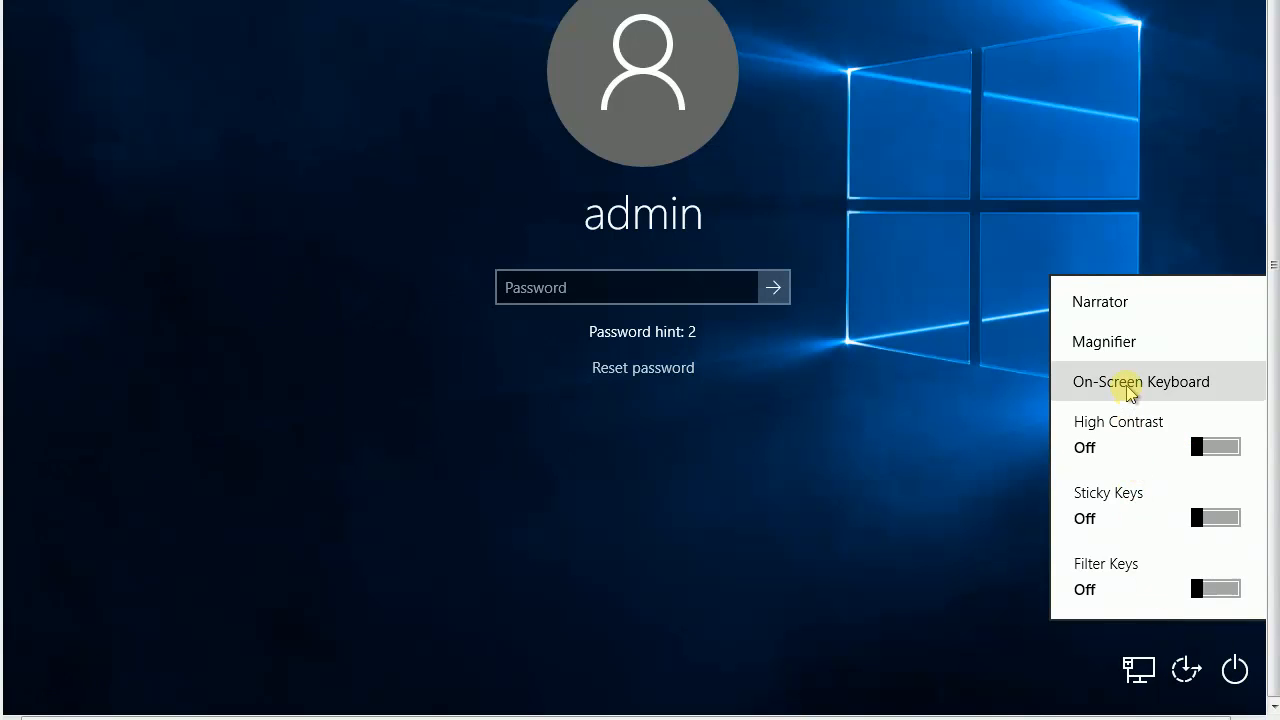
{"action": "left_click", "coordinate": [1140, 380]}
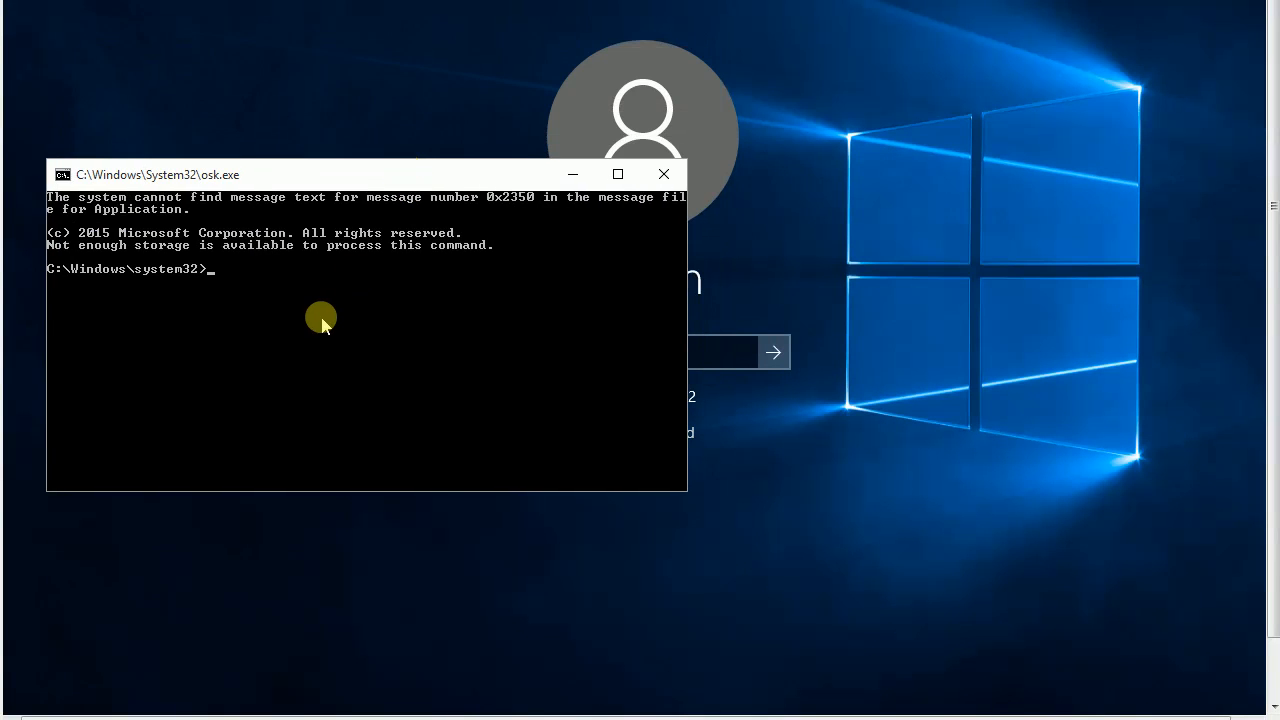
{"action": "mouse_move", "coordinate": [396, 180]}
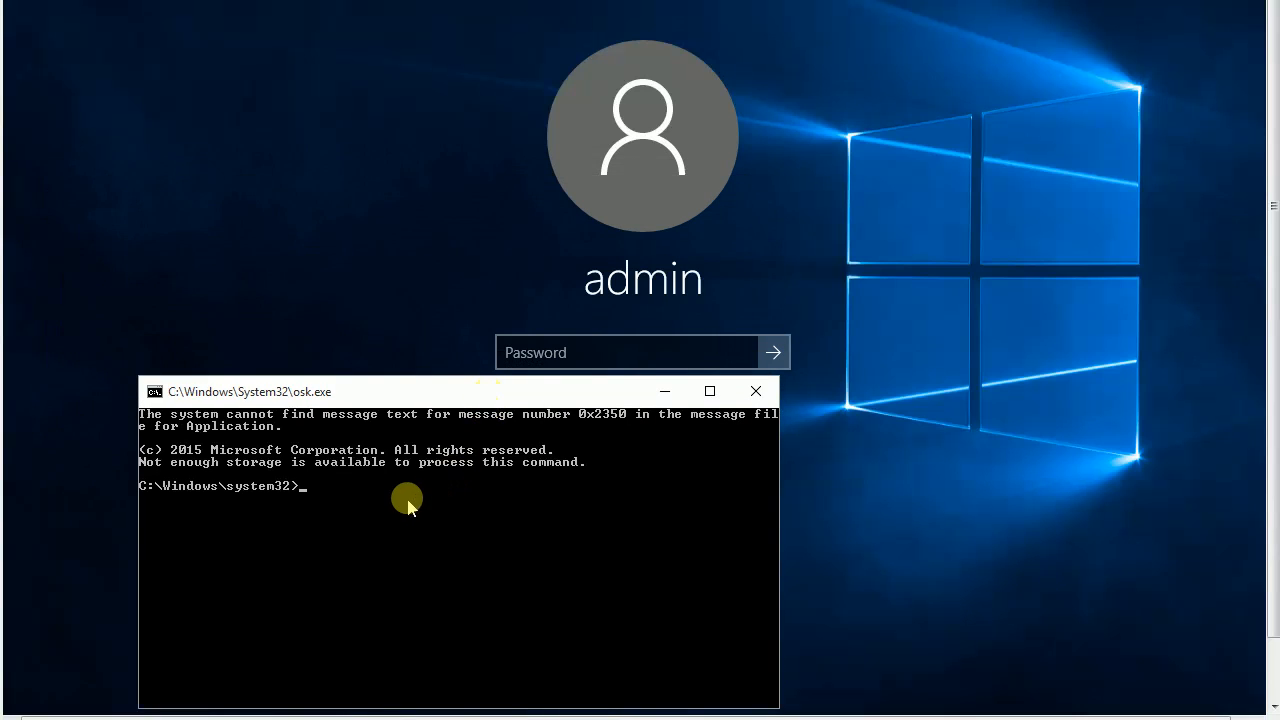
{"action": "mouse_move", "coordinate": [464, 492]}
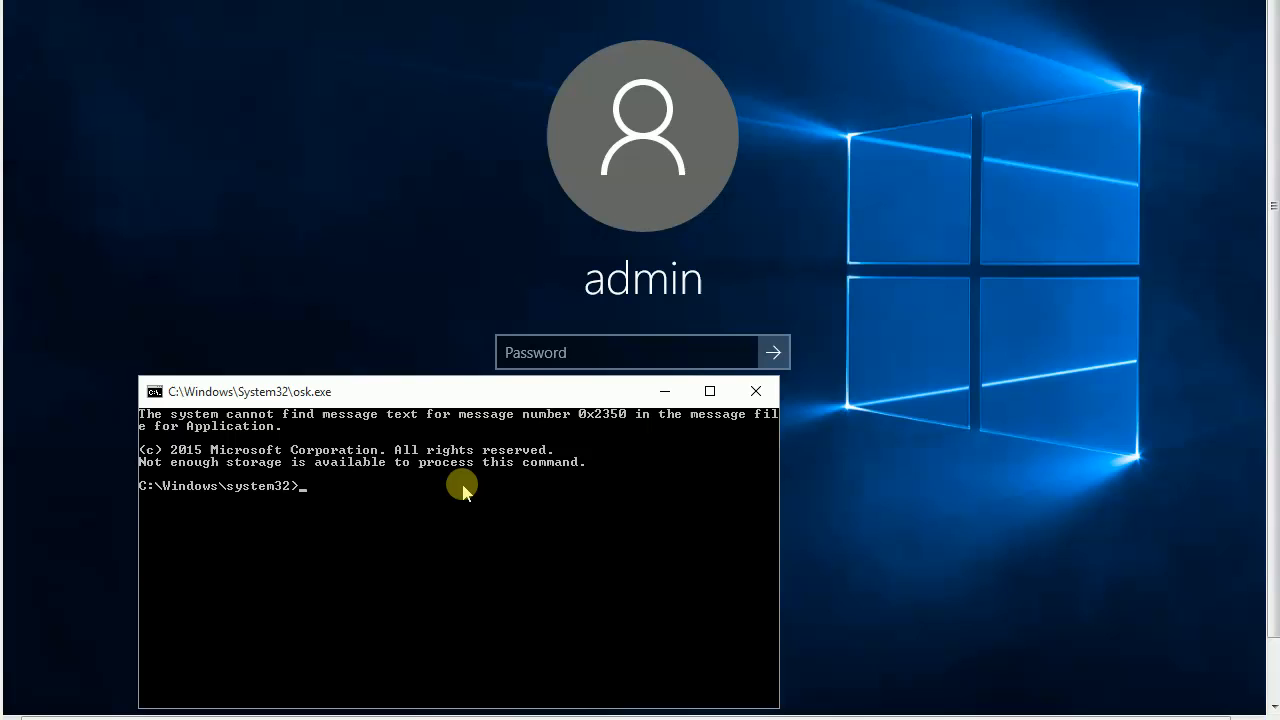
Step: Run 'net user admin *' and leave the new password blank
{"action": "type", "text": "net user"}
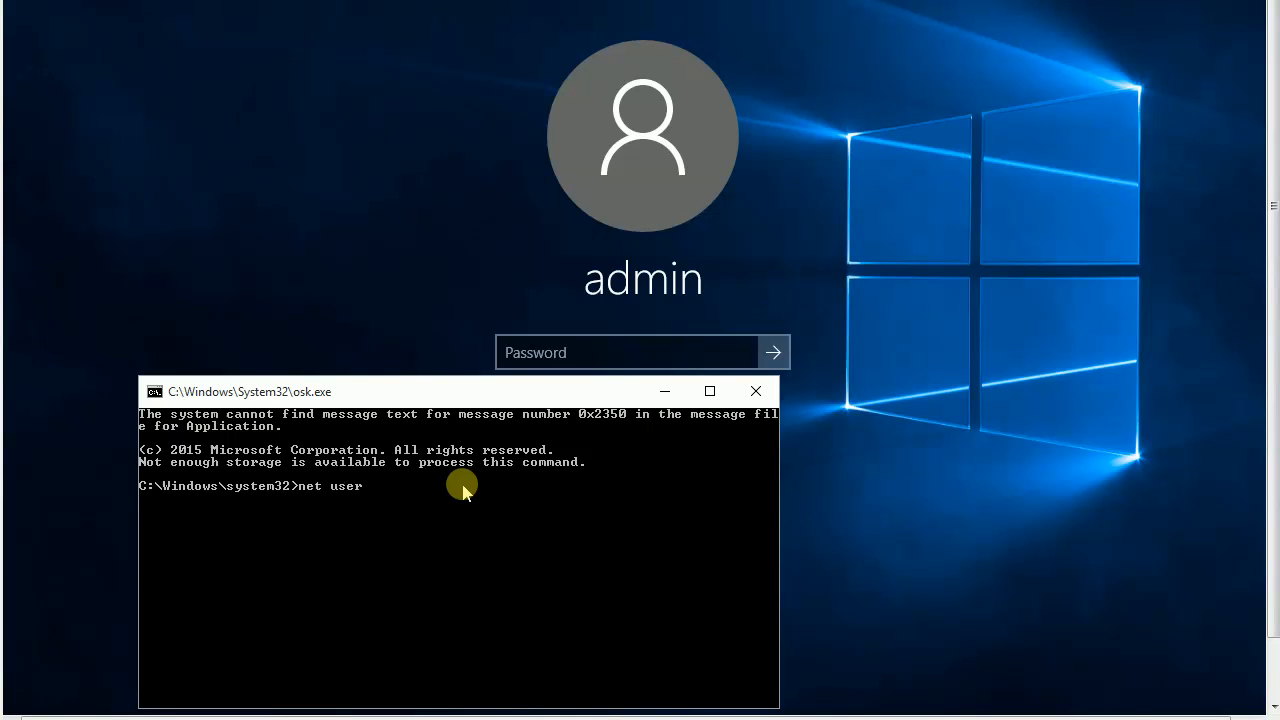
{"action": "type", "text": "admin"}
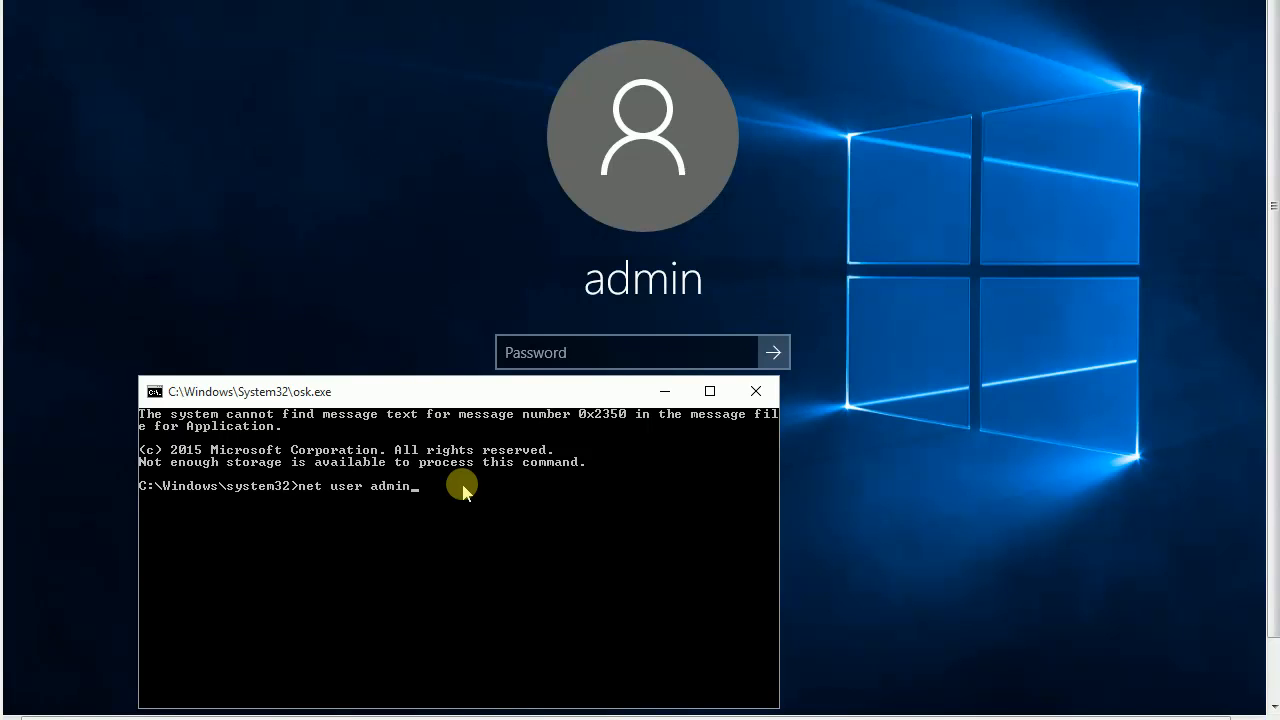
{"action": "type", "text": "*"}
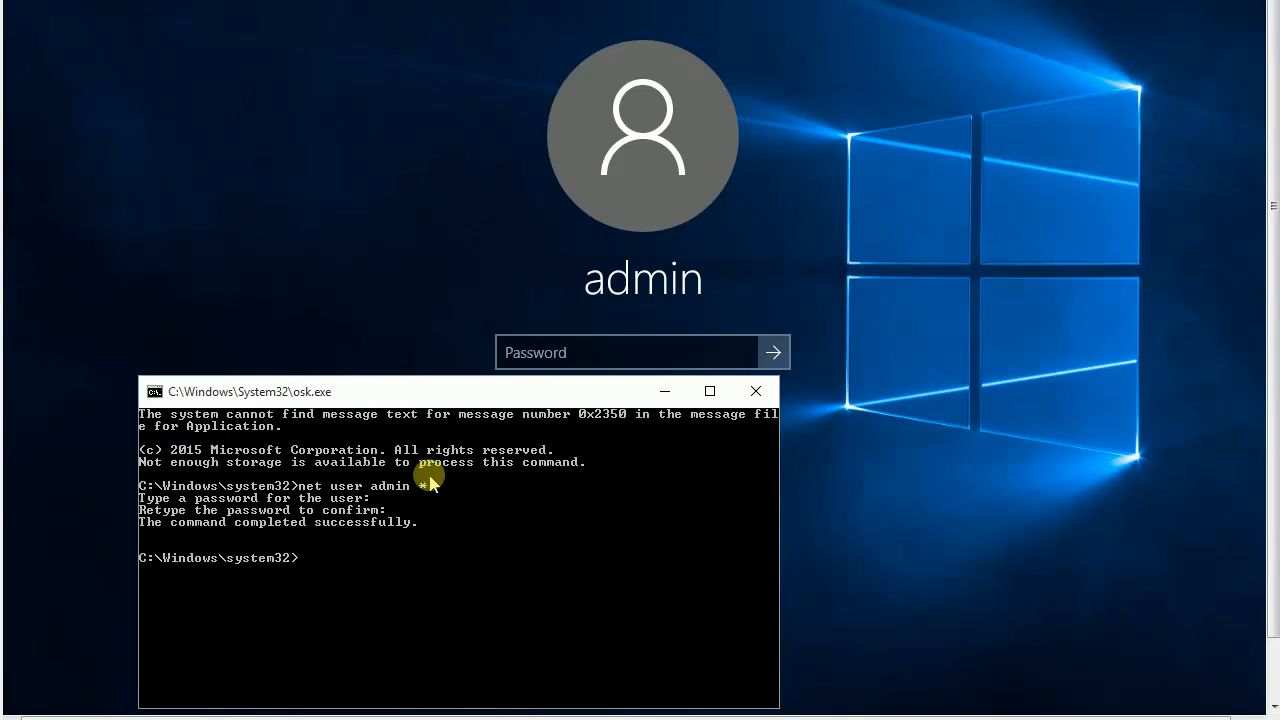
{"action": "mouse_move", "coordinate": [432, 348]}
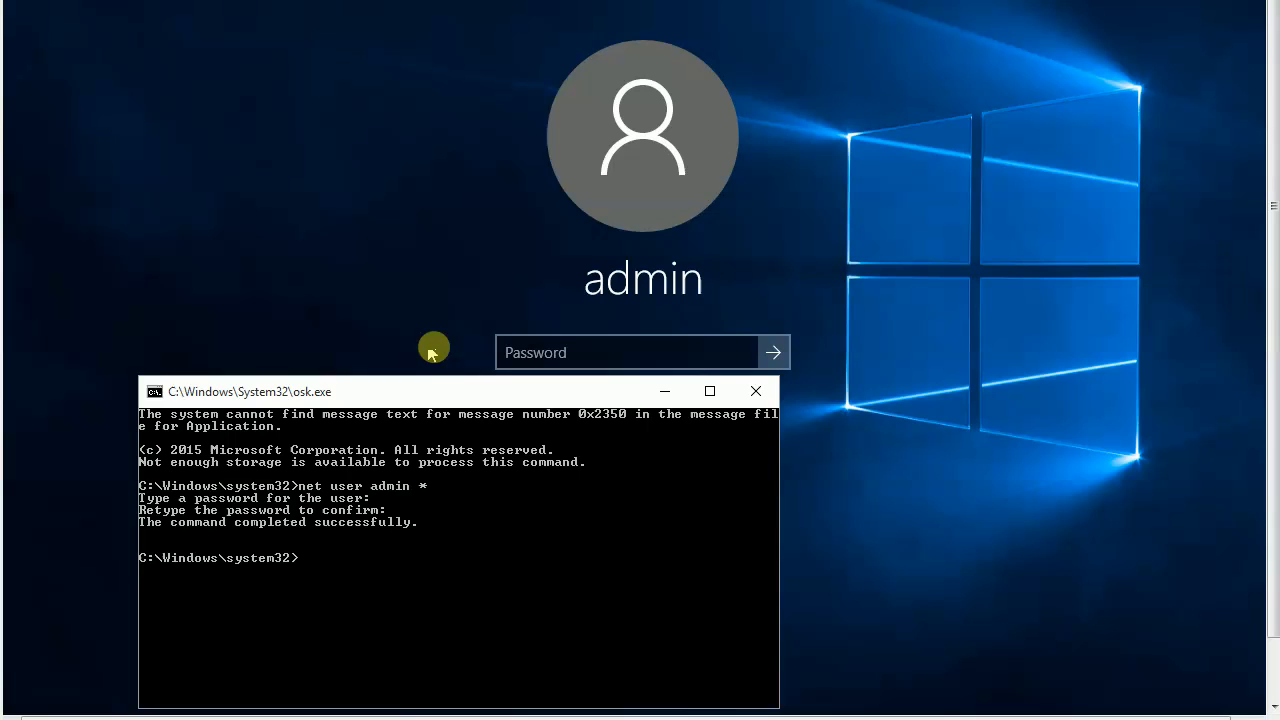
Step: Sign in to the admin account with an empty password
{"action": "left_click", "coordinate": [756, 390]}
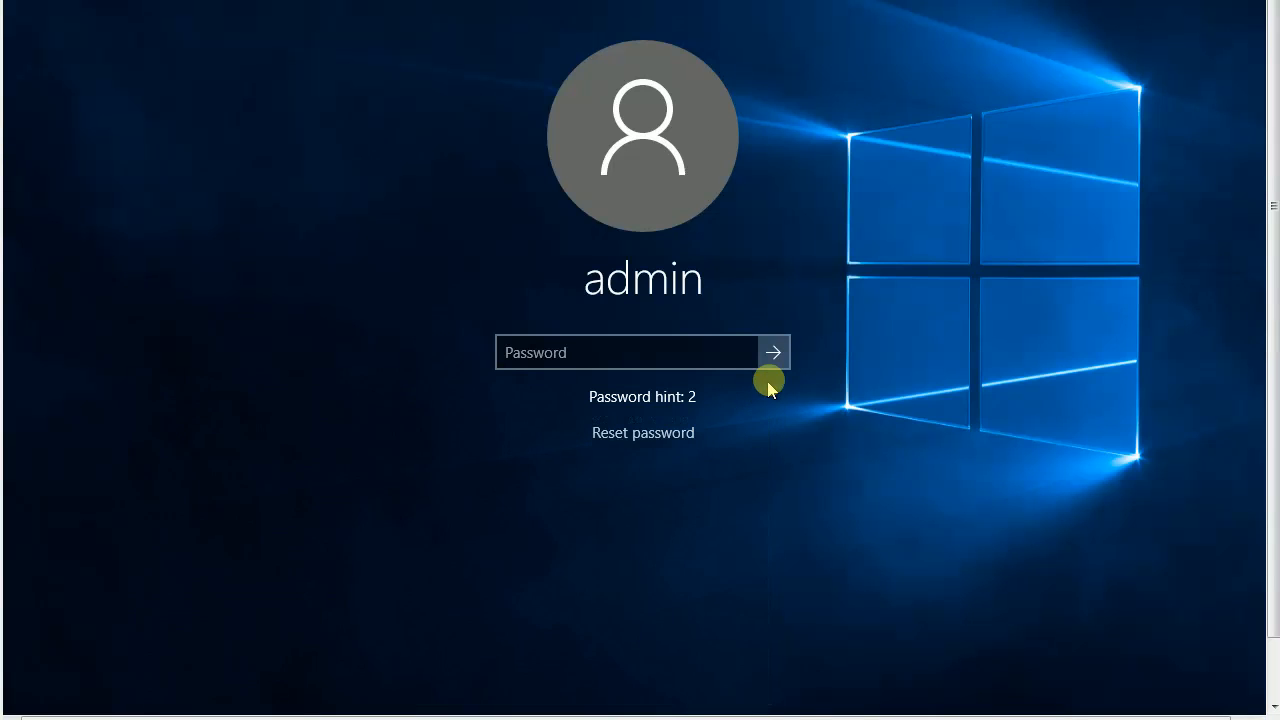
{"action": "left_click", "coordinate": [772, 352]}
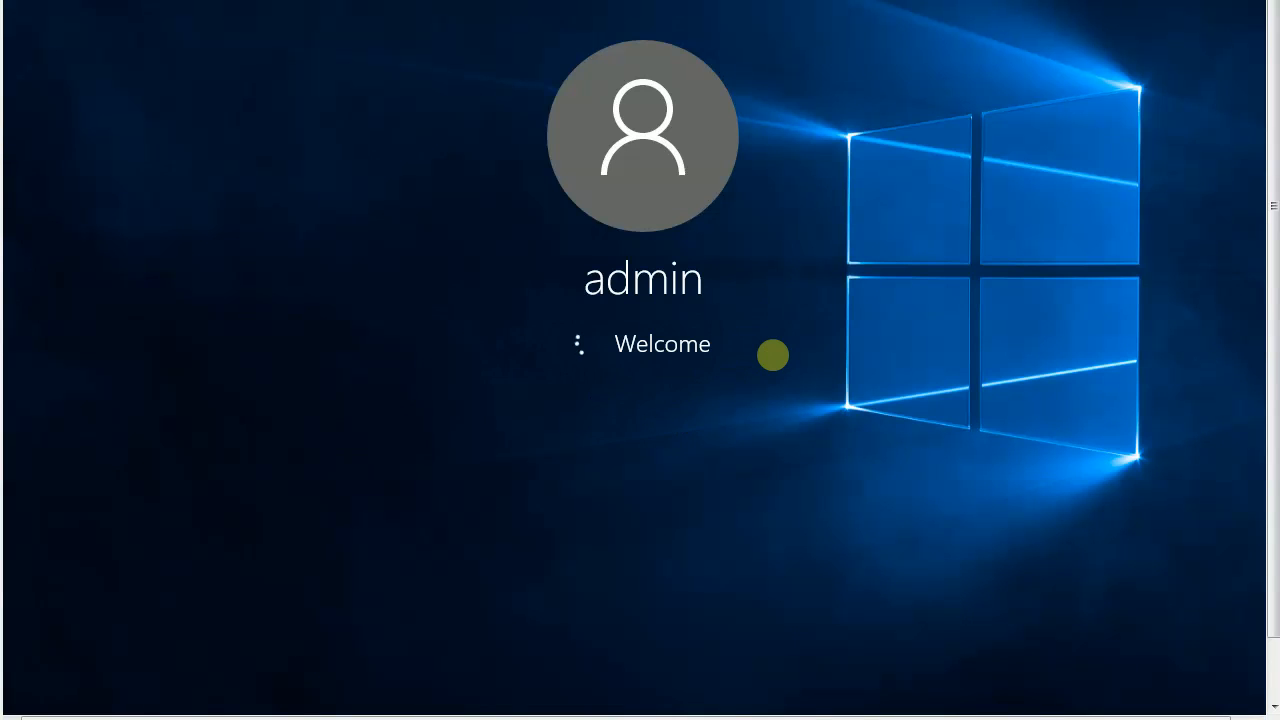